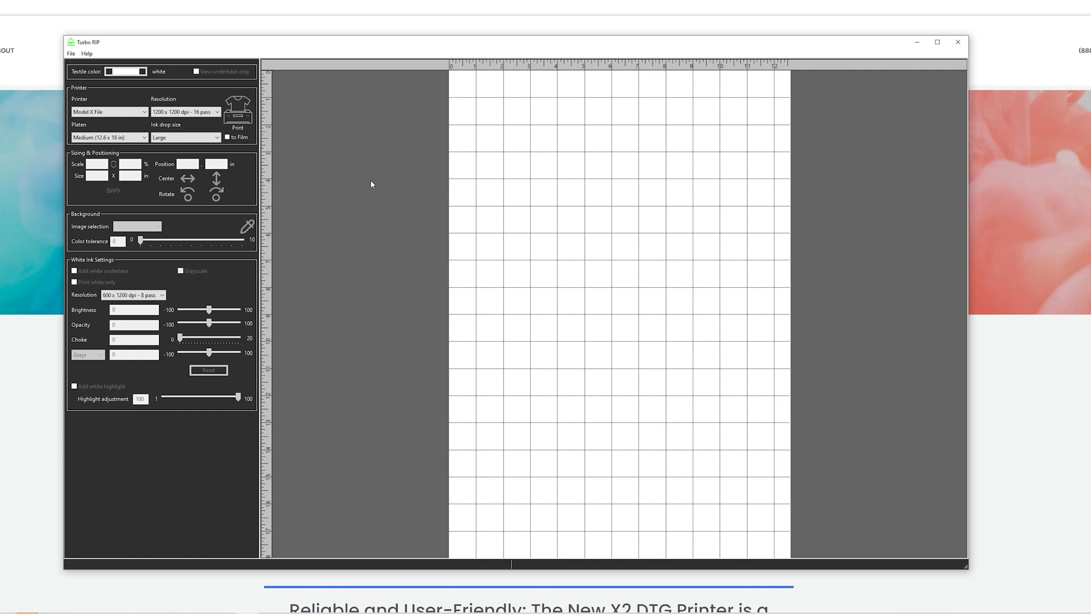
mouse_move(223, 155)
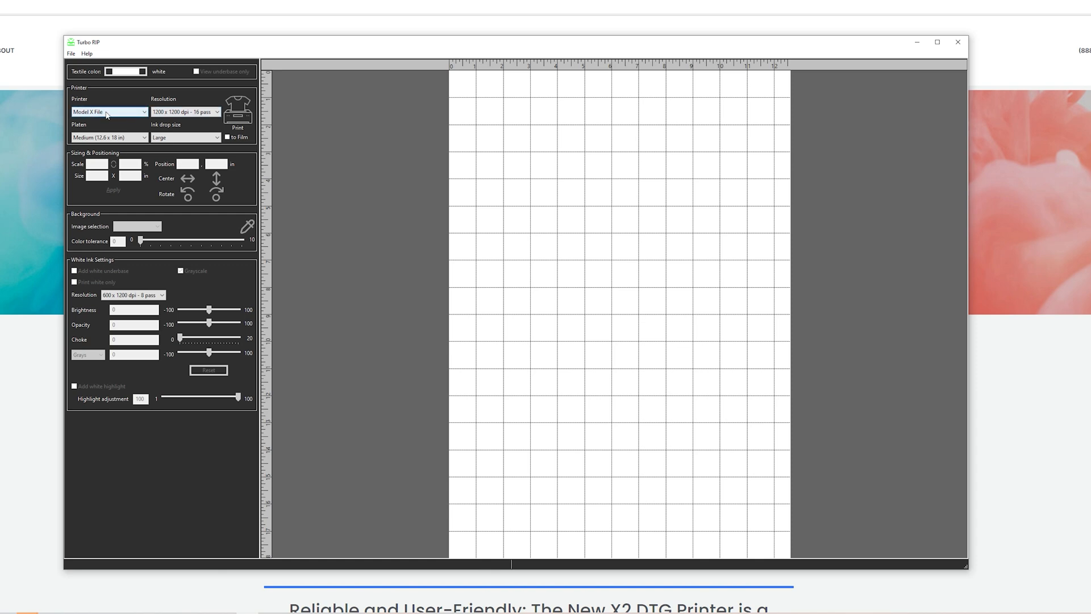
Set the printer to Model X2 File and keep the 600 x 600 dpi, 8 pass resolution
click(109, 112)
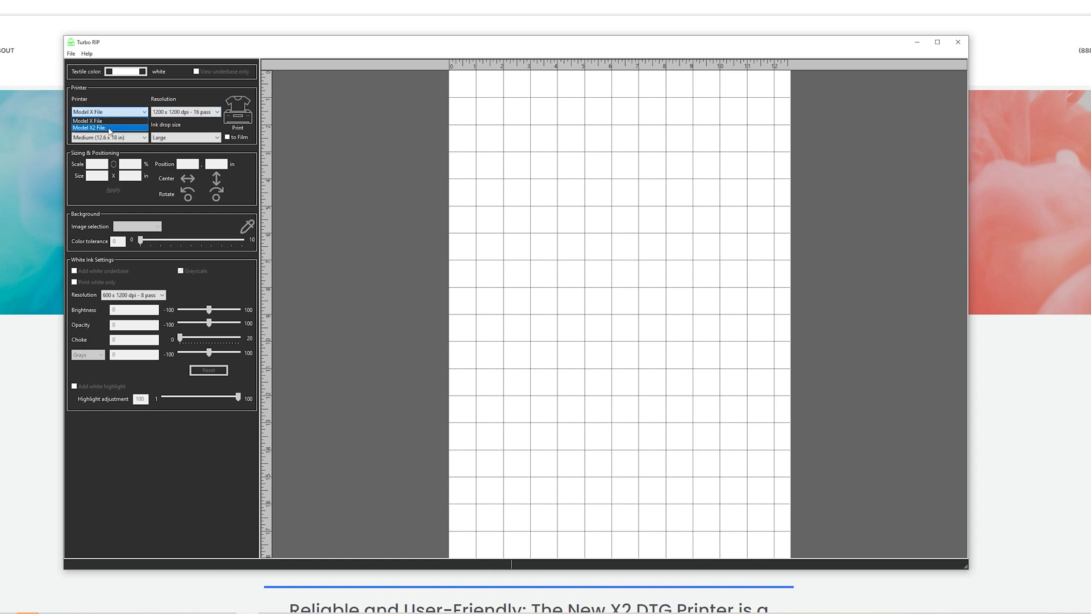
click(107, 128)
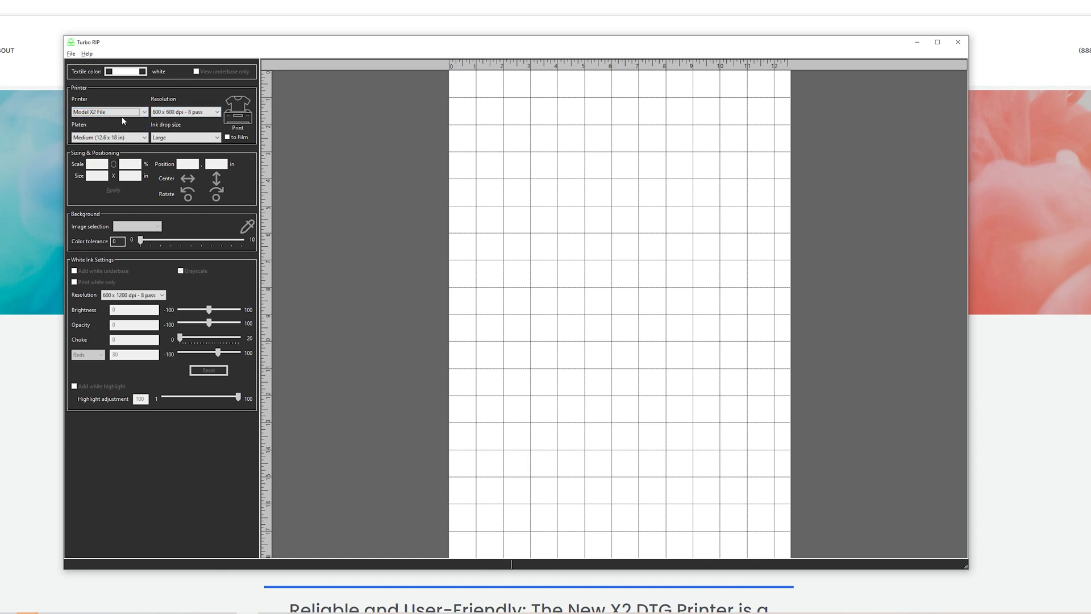
mouse_move(110, 105)
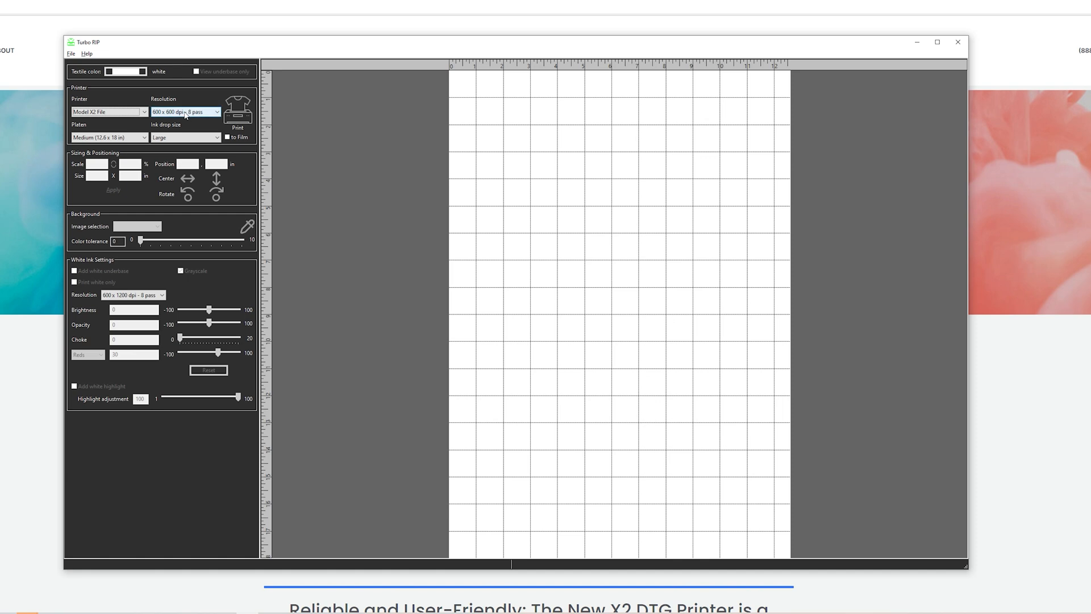
click(216, 113)
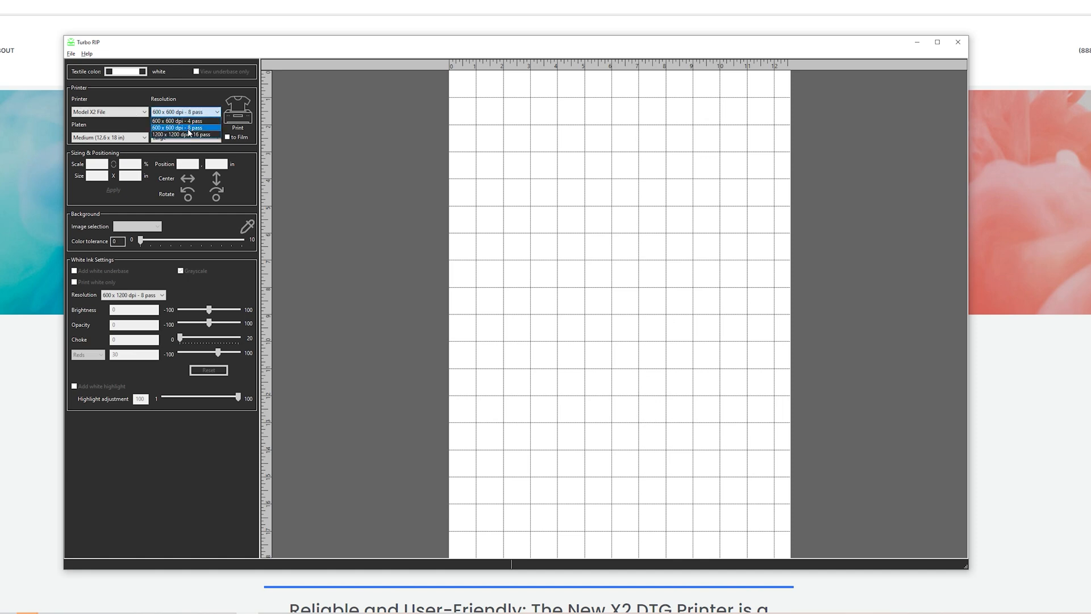
mouse_move(184, 121)
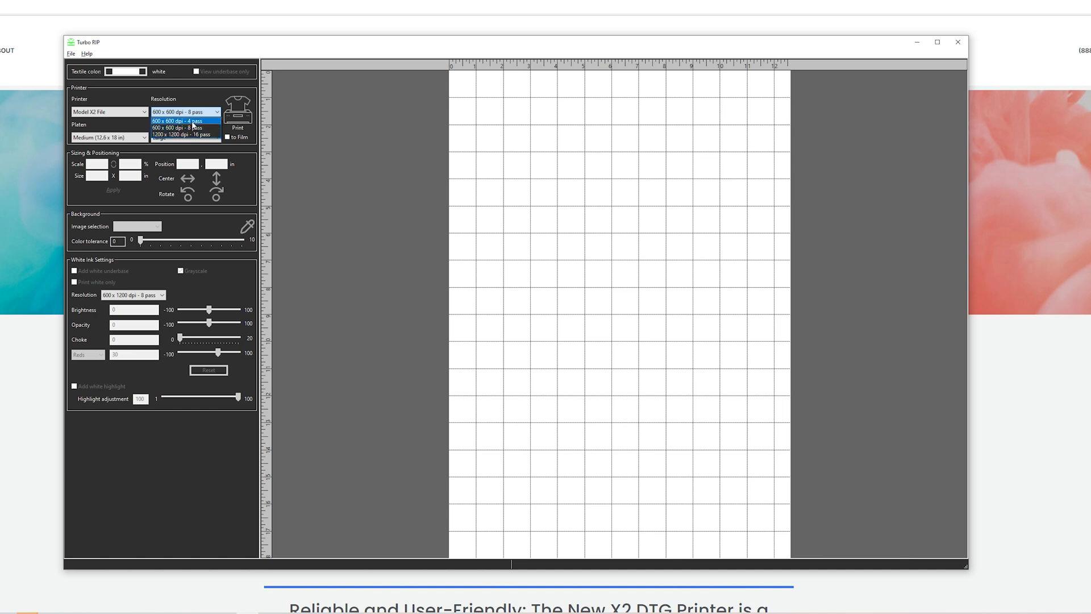
mouse_move(184, 135)
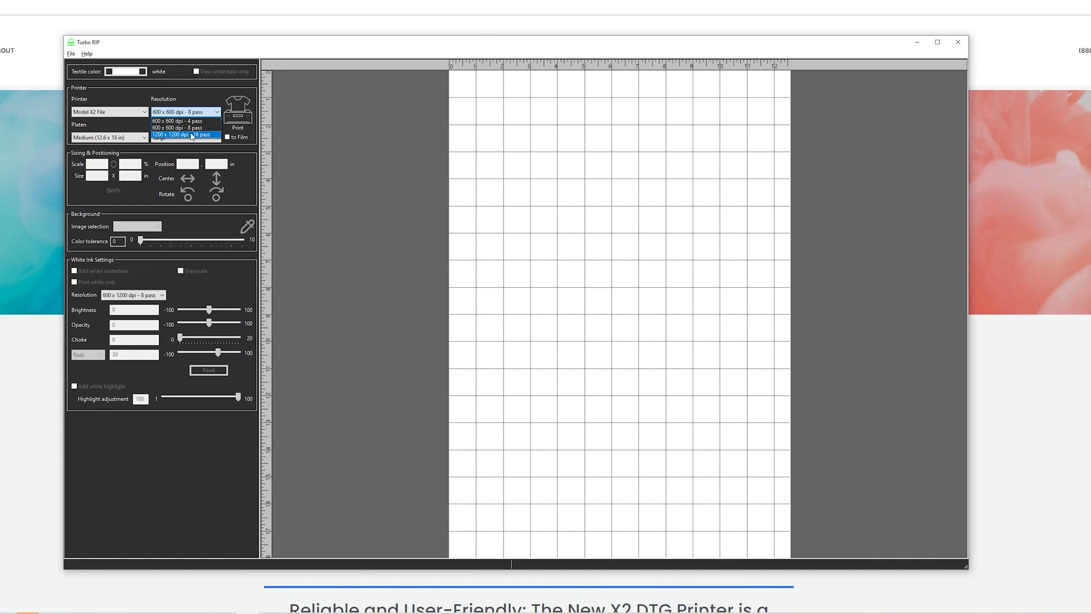
mouse_move(192, 125)
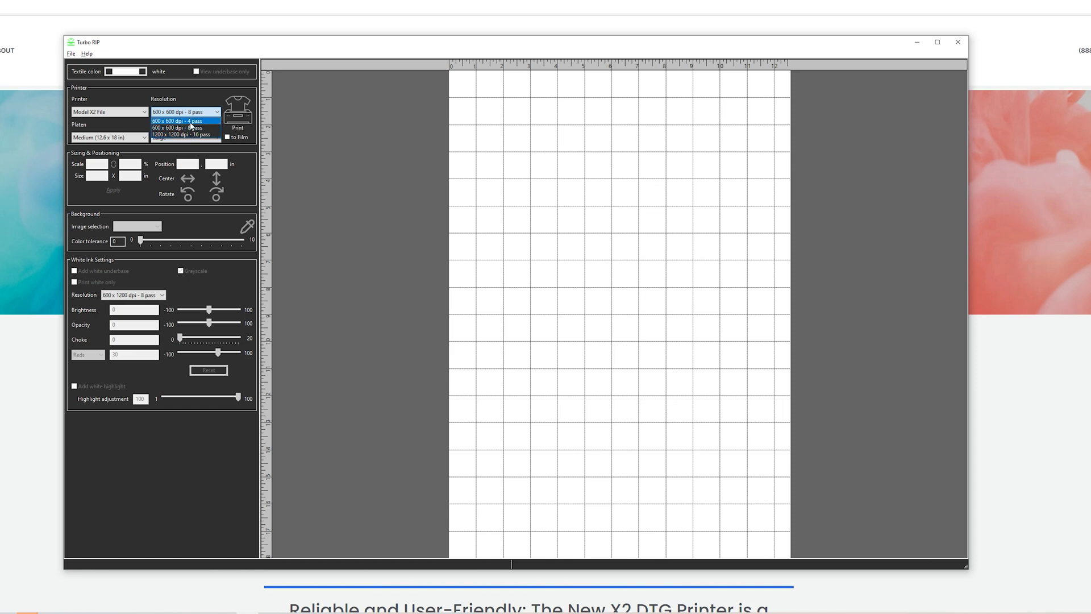
click(179, 127)
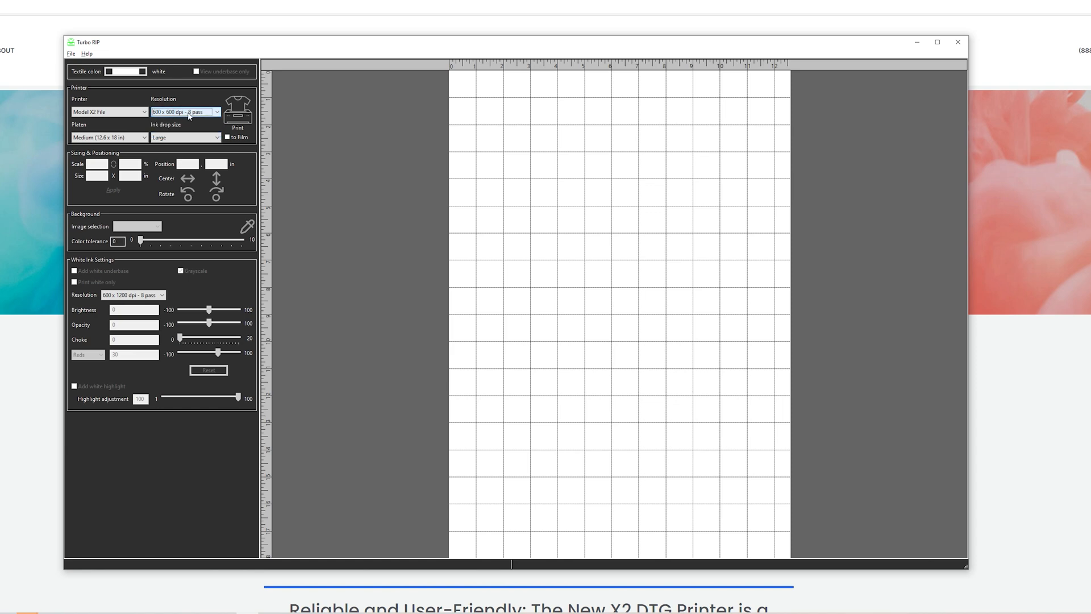
Review the platen sizes keeping Medium, and keep the Large ink drop size
click(109, 138)
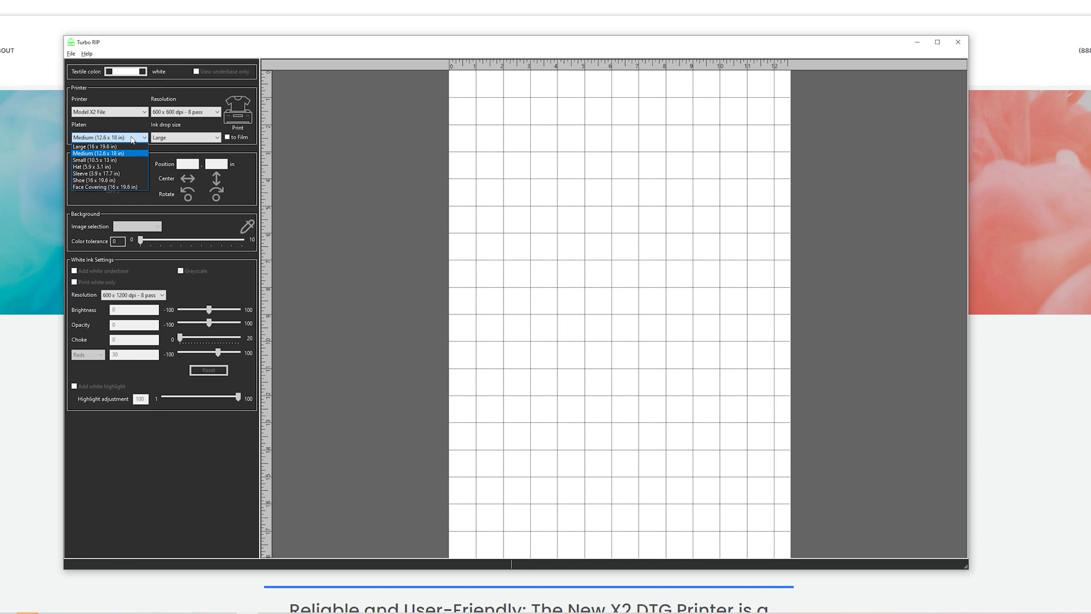
mouse_move(131, 145)
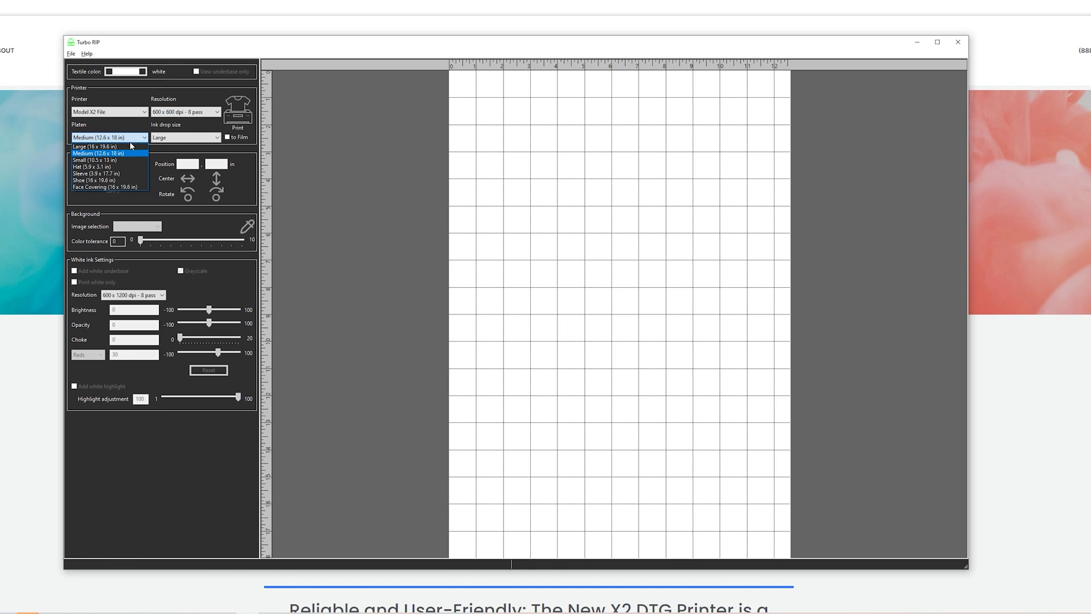
mouse_move(98, 147)
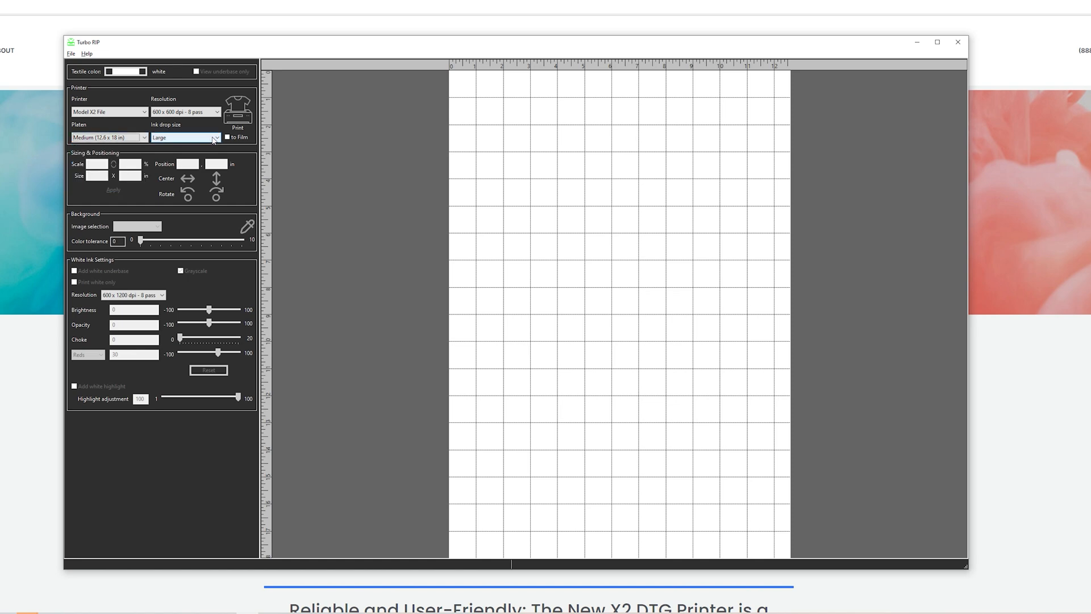
click(216, 138)
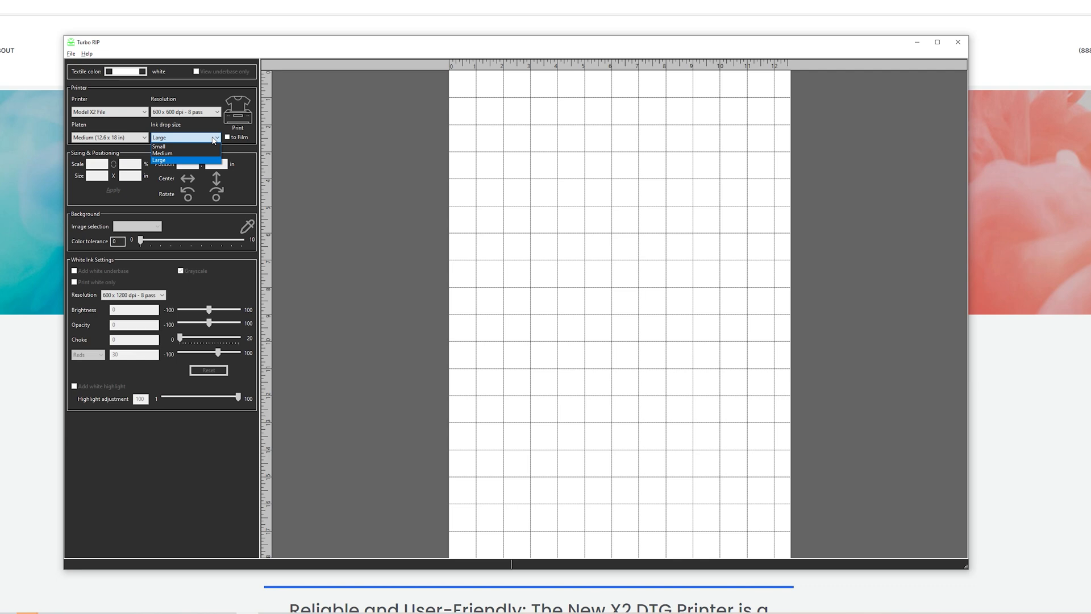
click(185, 159)
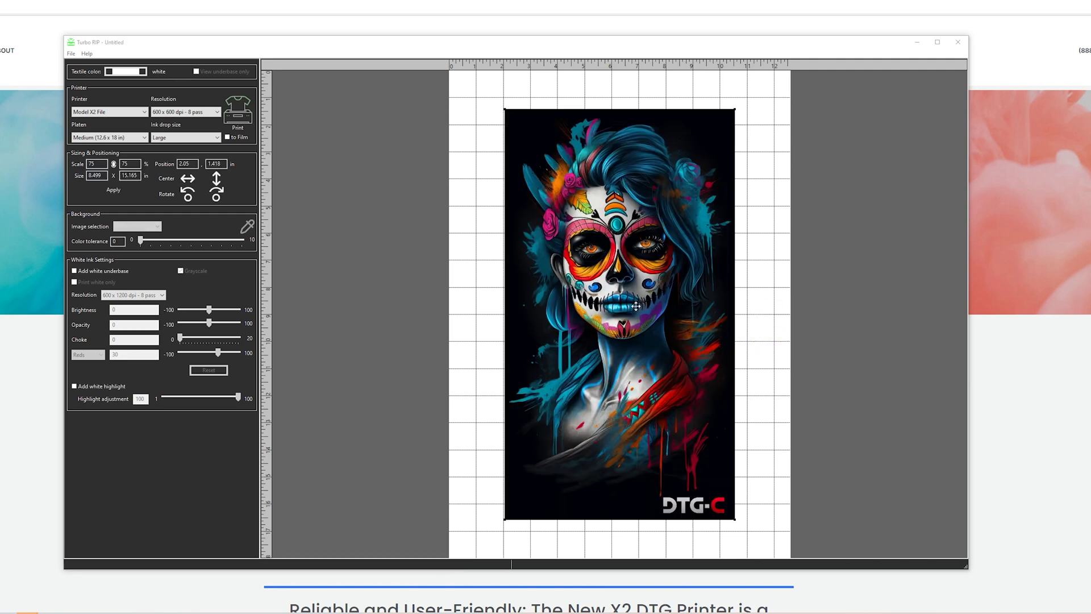
Select the placed skull-girl image so its background and print controls become available
click(137, 225)
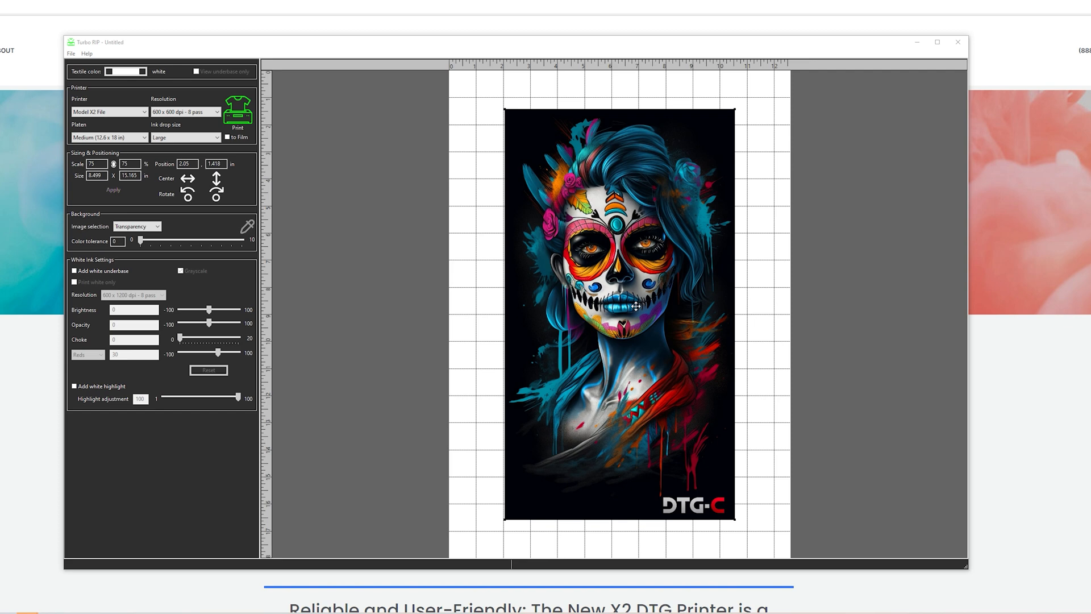
mouse_move(372, 454)
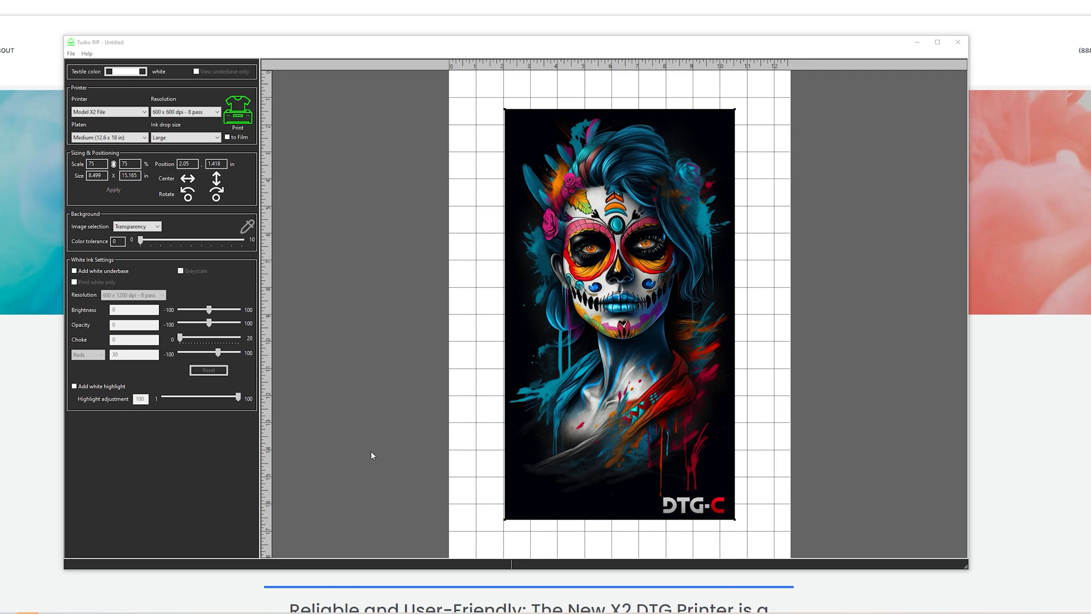
mouse_move(440, 287)
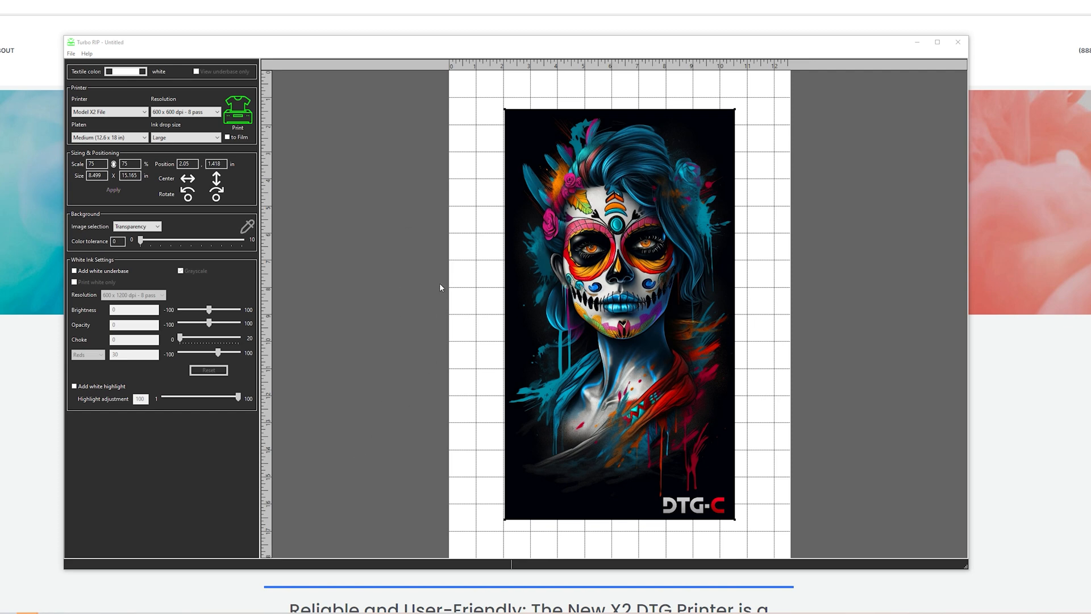
mouse_move(457, 224)
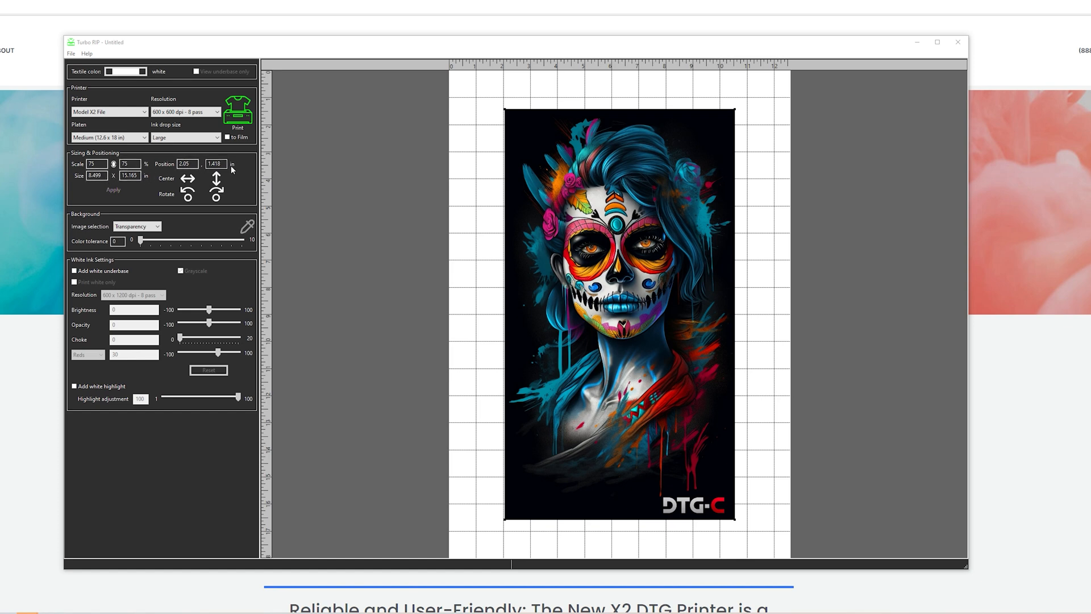
mouse_move(231, 200)
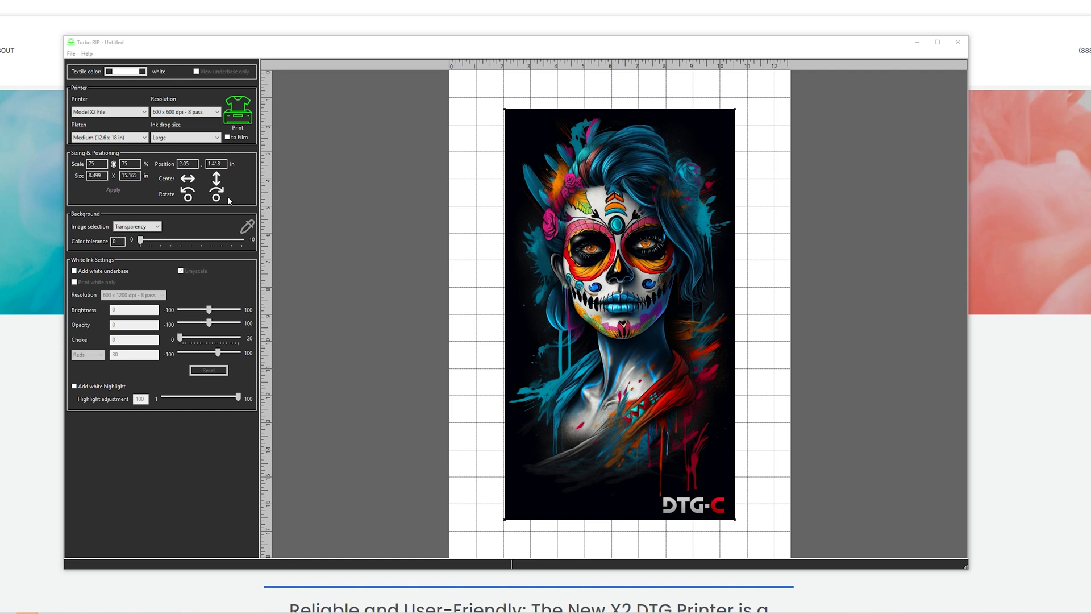
mouse_move(228, 201)
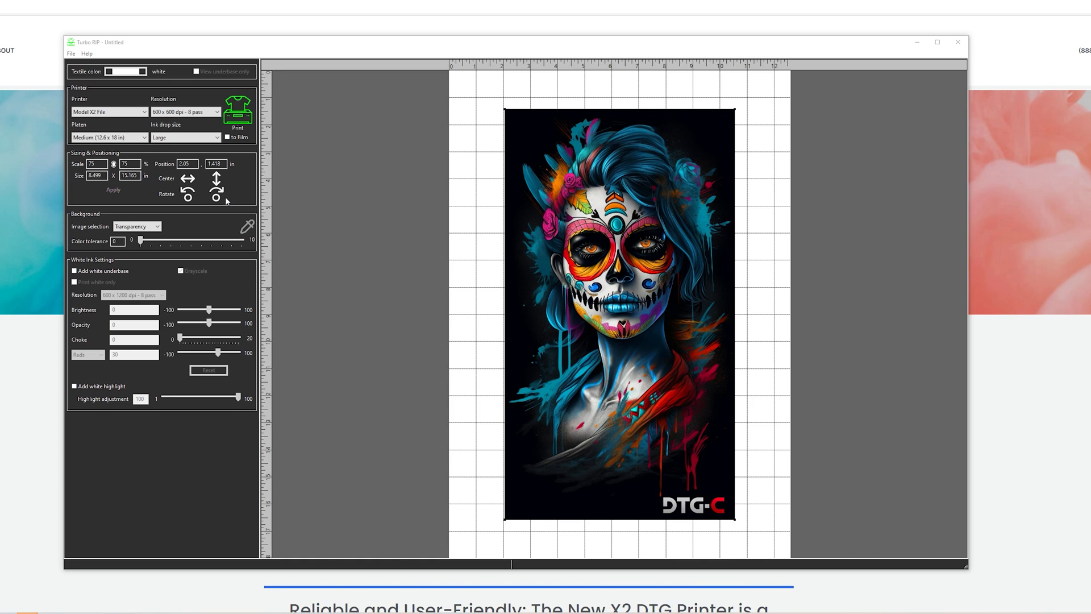
mouse_move(144, 203)
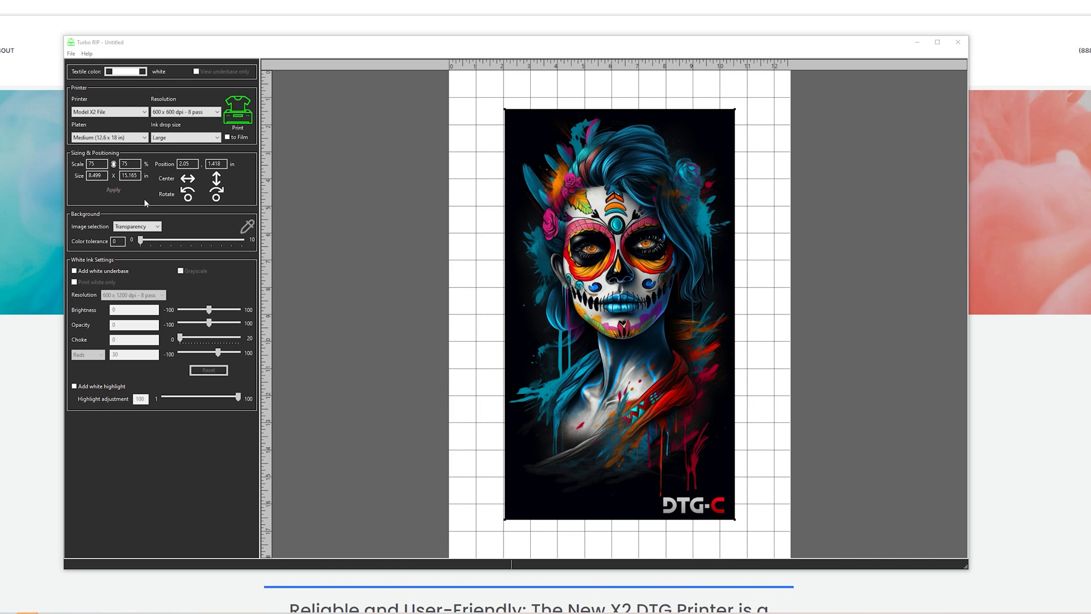
mouse_move(83, 250)
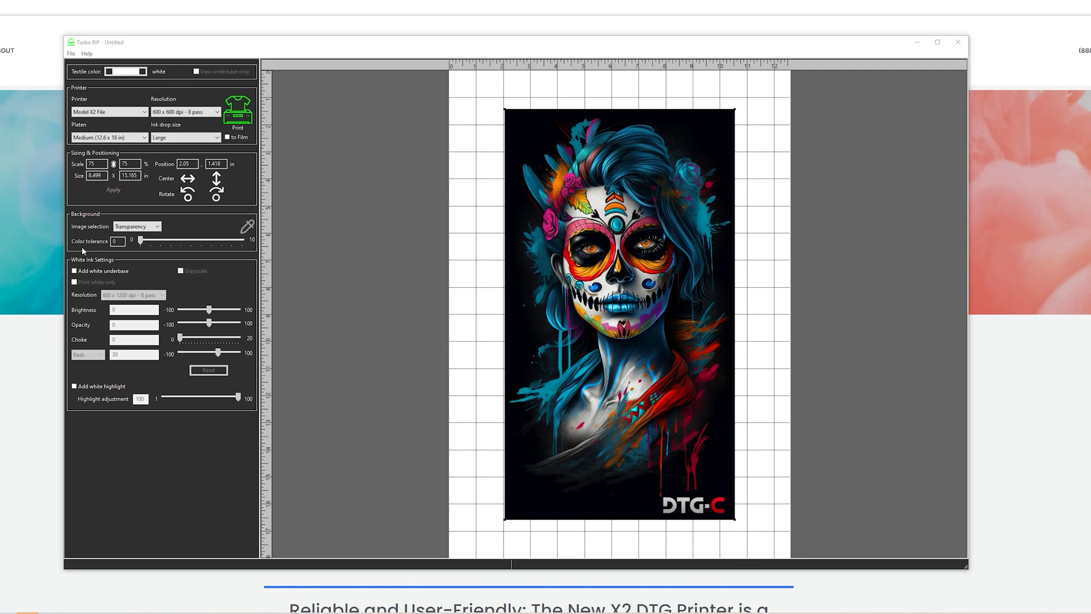
mouse_move(203, 256)
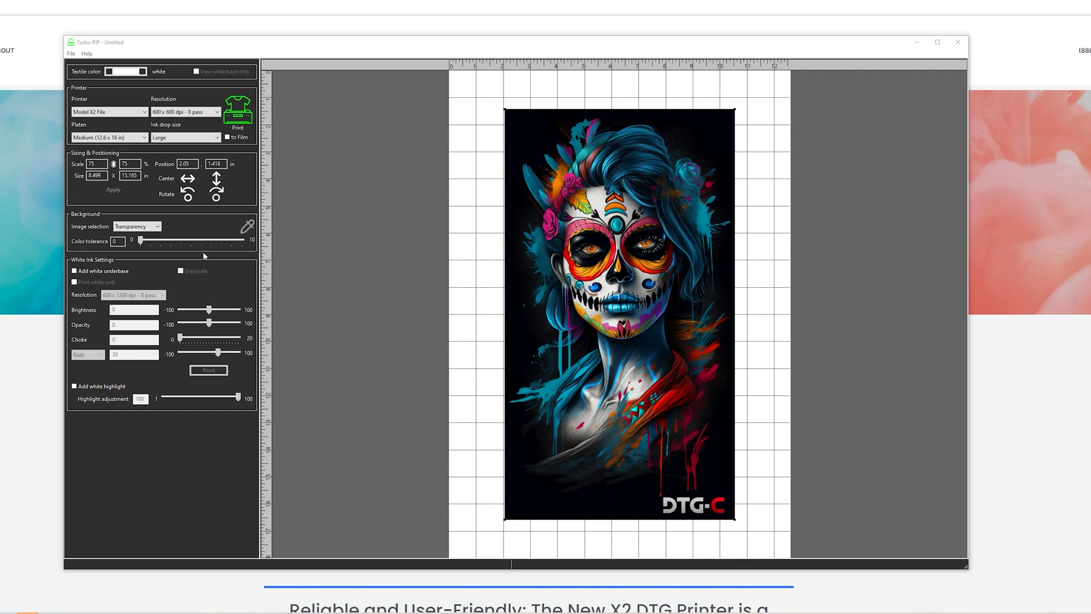
mouse_move(225, 252)
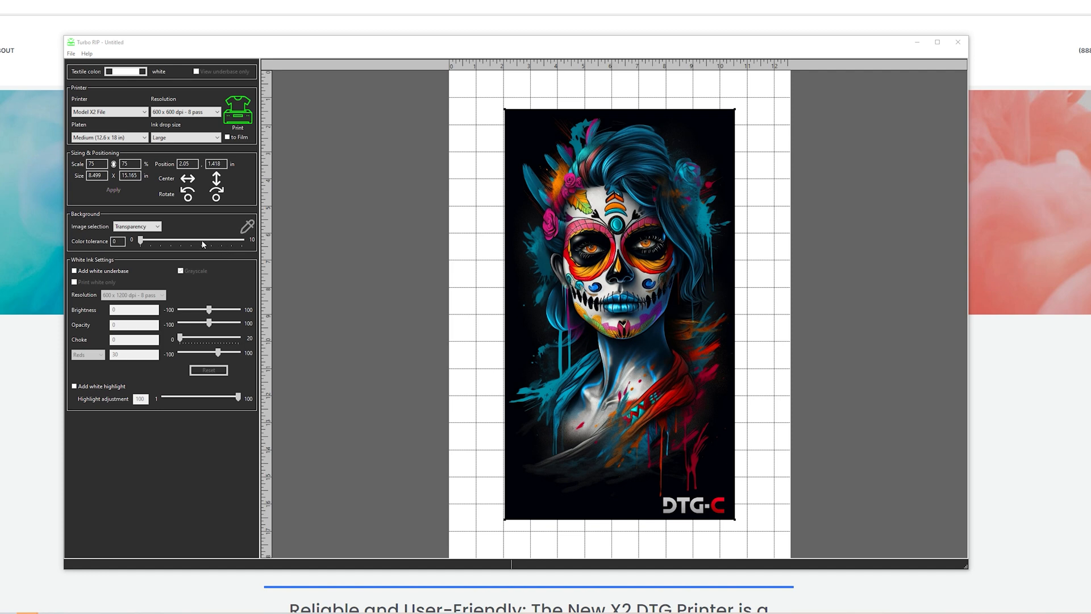
Set background removal to Select border color, raise tolerance to knock out the black, then lower it to 0
click(136, 226)
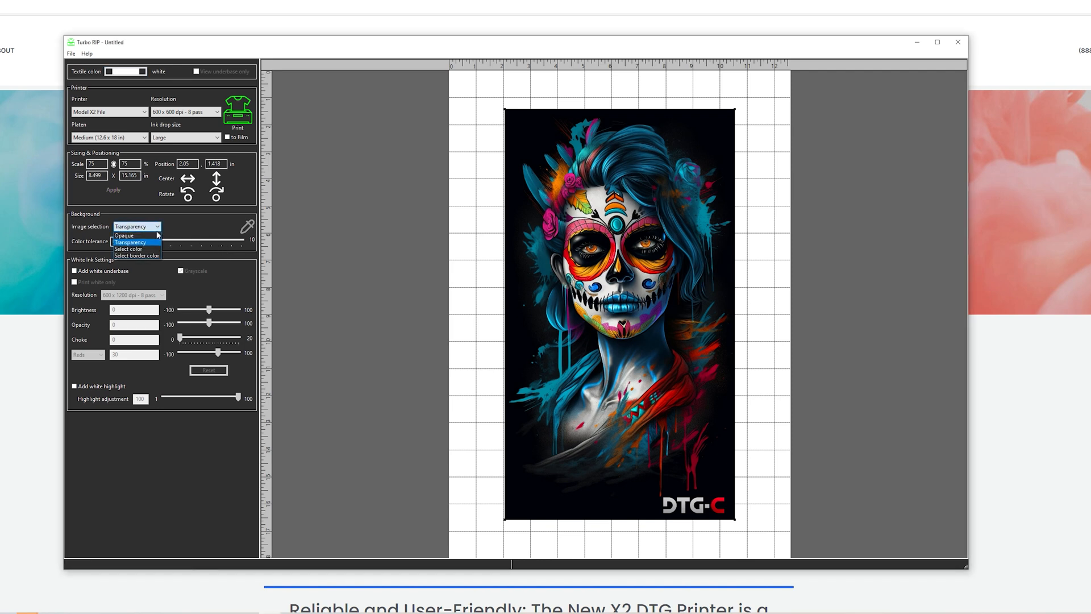
mouse_move(136, 256)
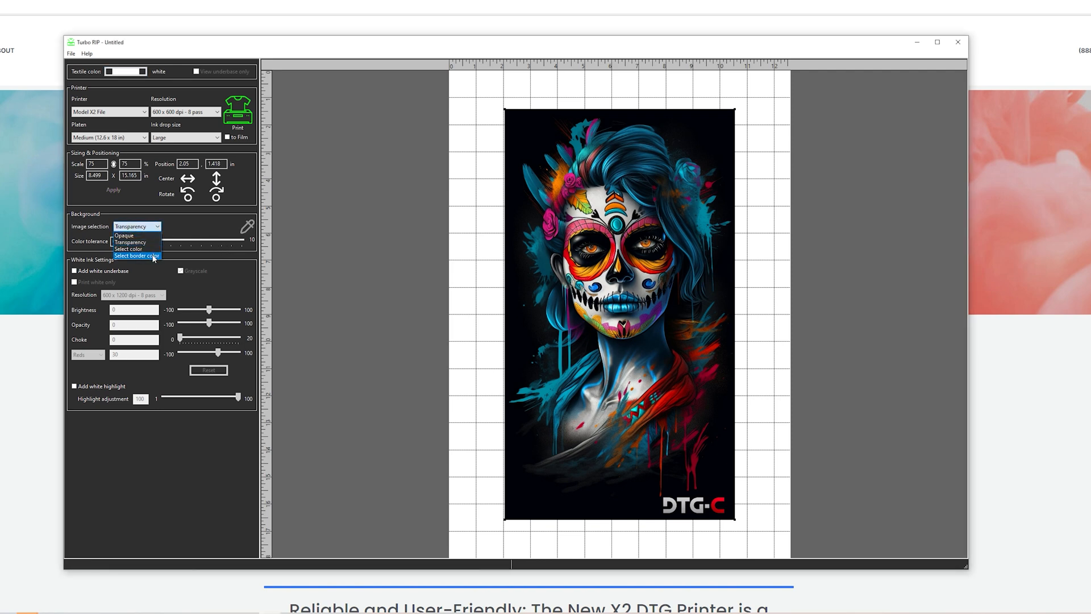
click(137, 255)
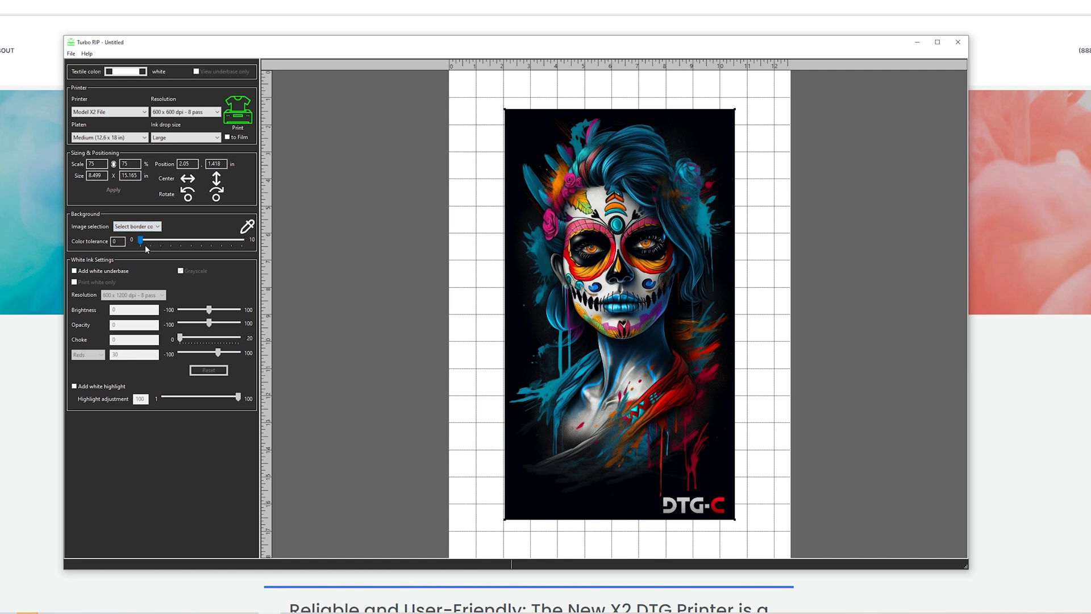
drag(144, 239, 240, 240)
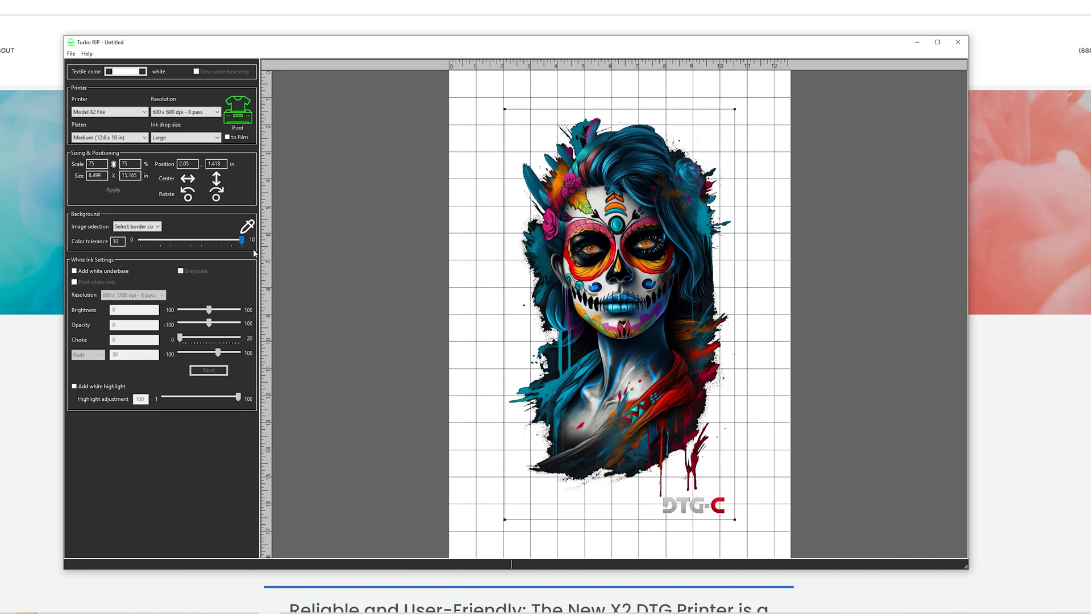
mouse_move(550, 318)
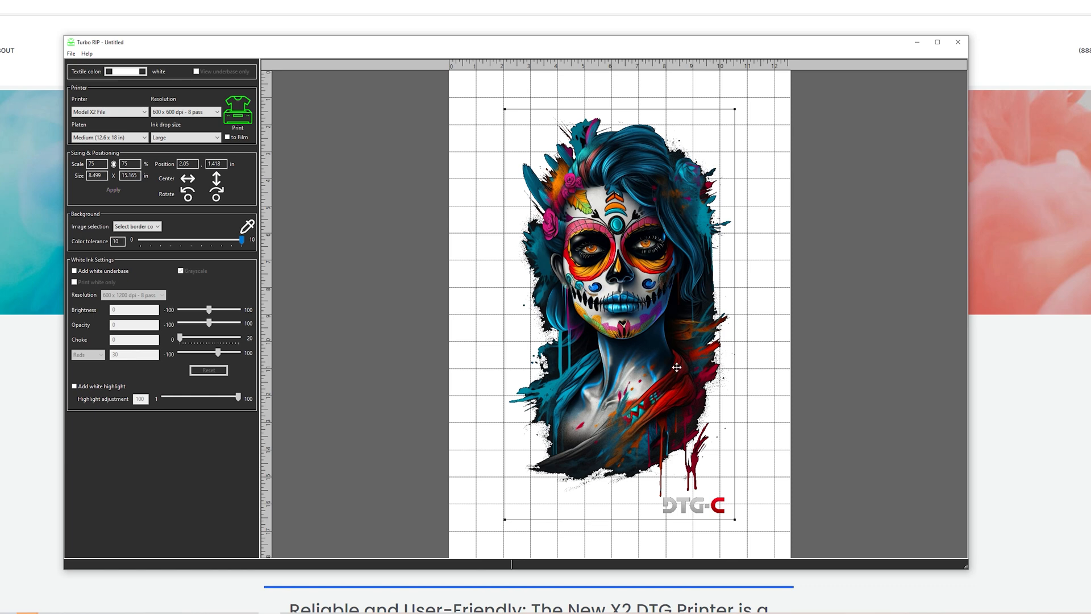
mouse_move(518, 354)
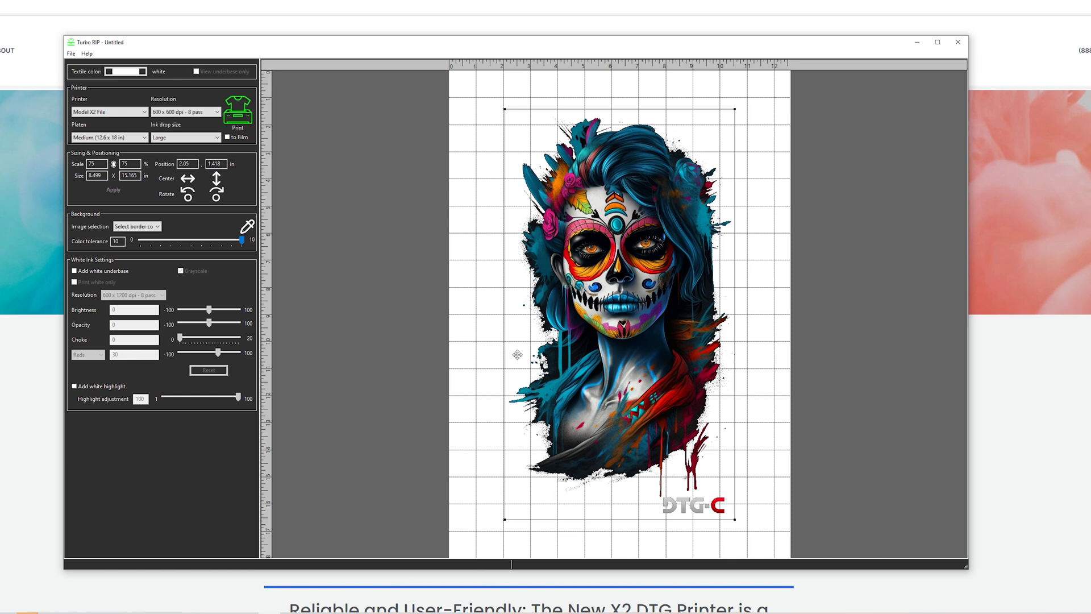
drag(240, 239, 129, 239)
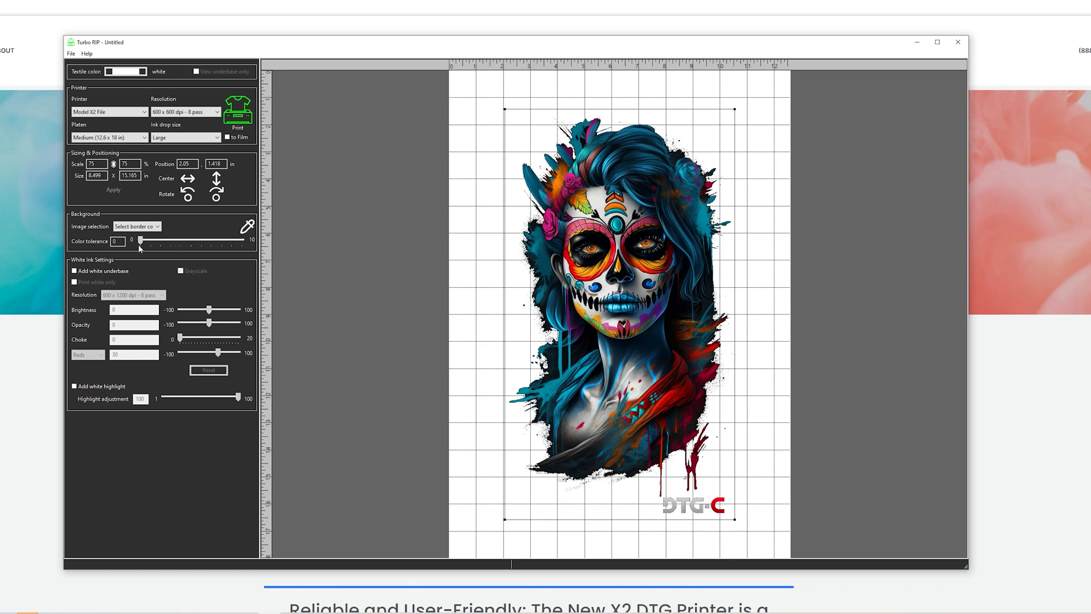
Switch background removal to Select color and raise the colour tolerance to 10
click(136, 226)
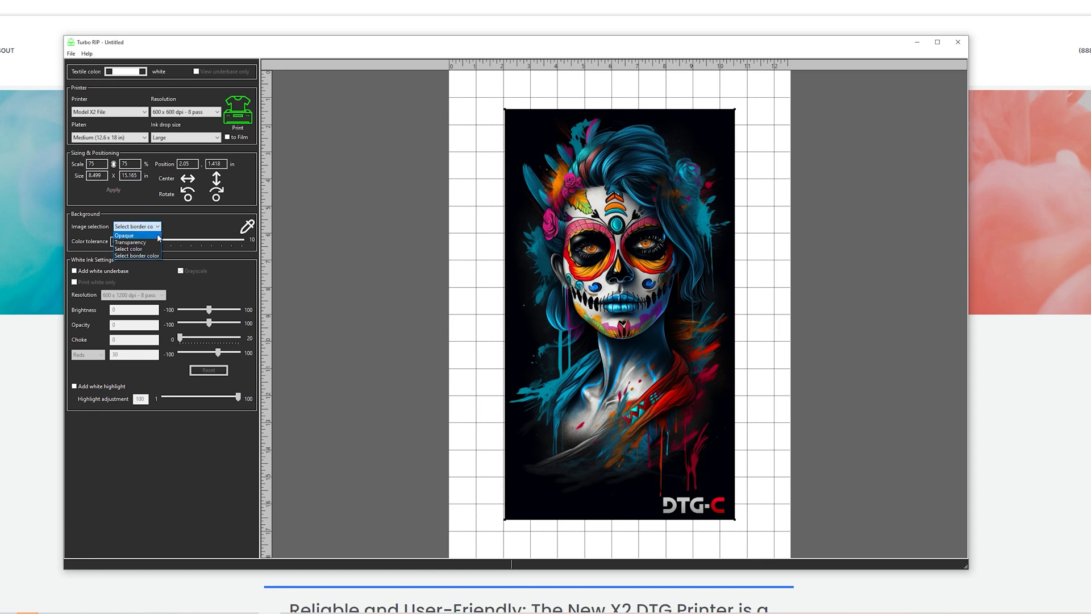
click(129, 248)
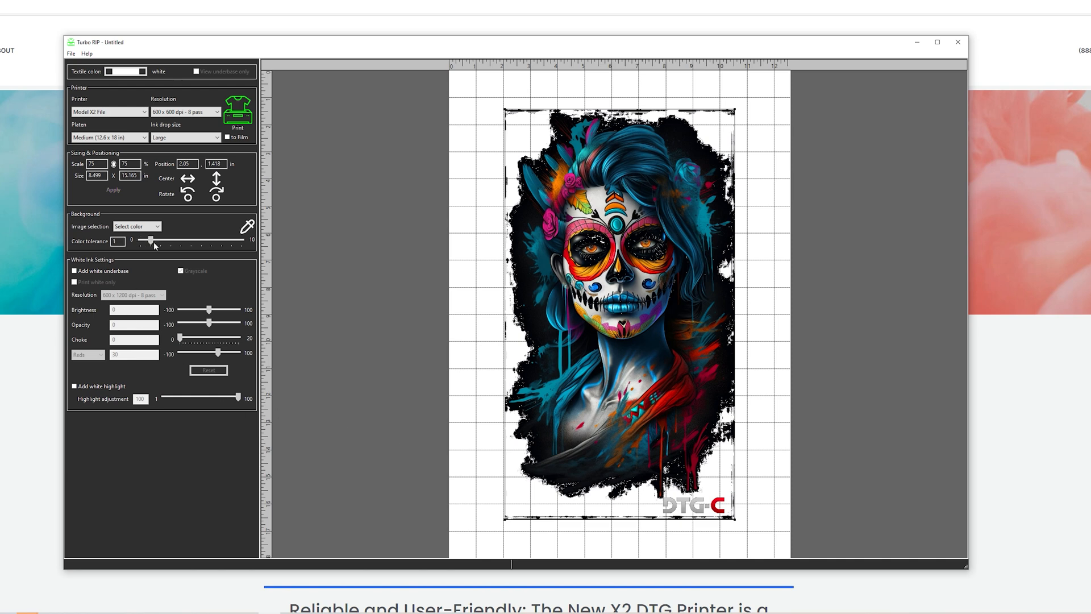
drag(144, 240, 190, 239)
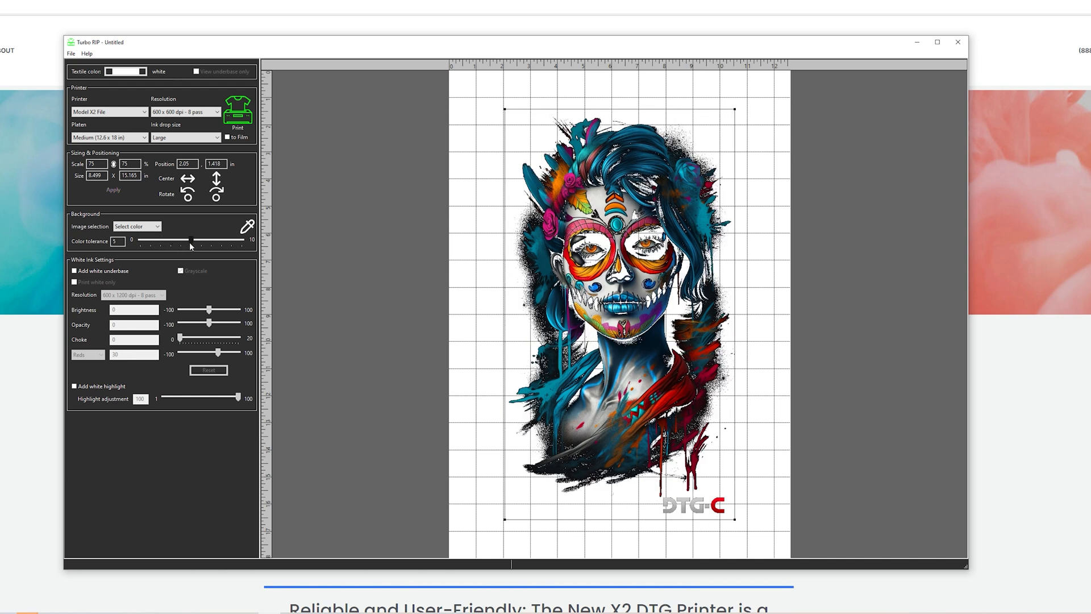
drag(191, 241, 233, 241)
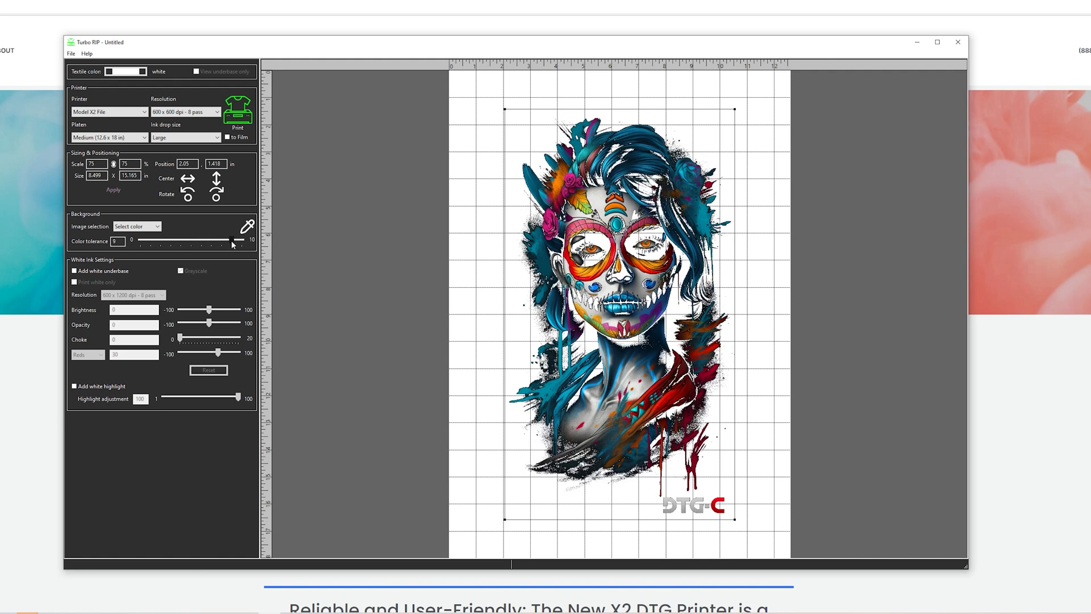
drag(233, 241, 245, 241)
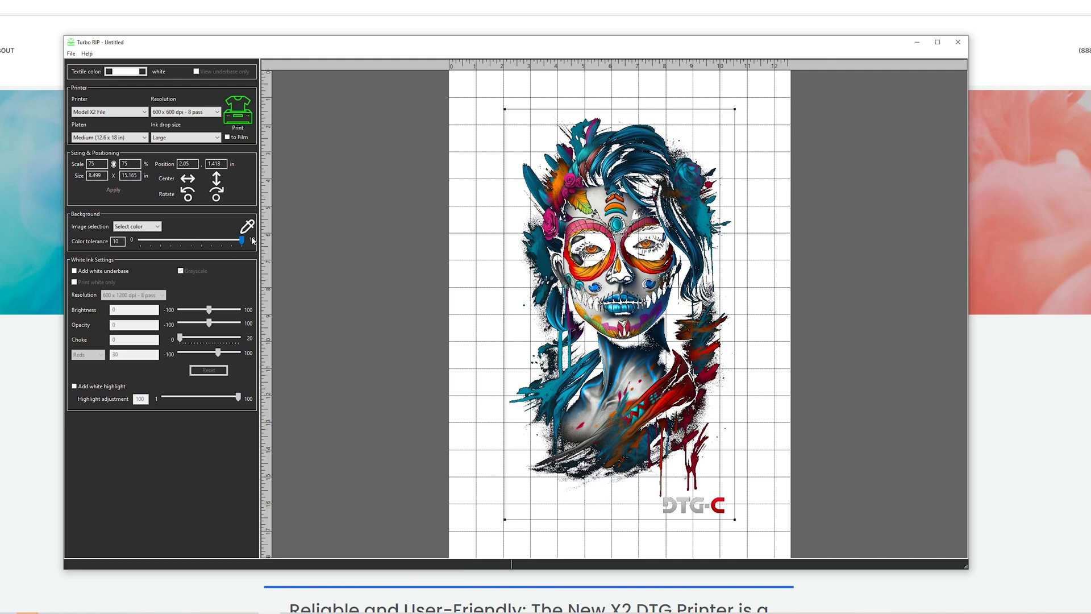
drag(241, 239, 236, 240)
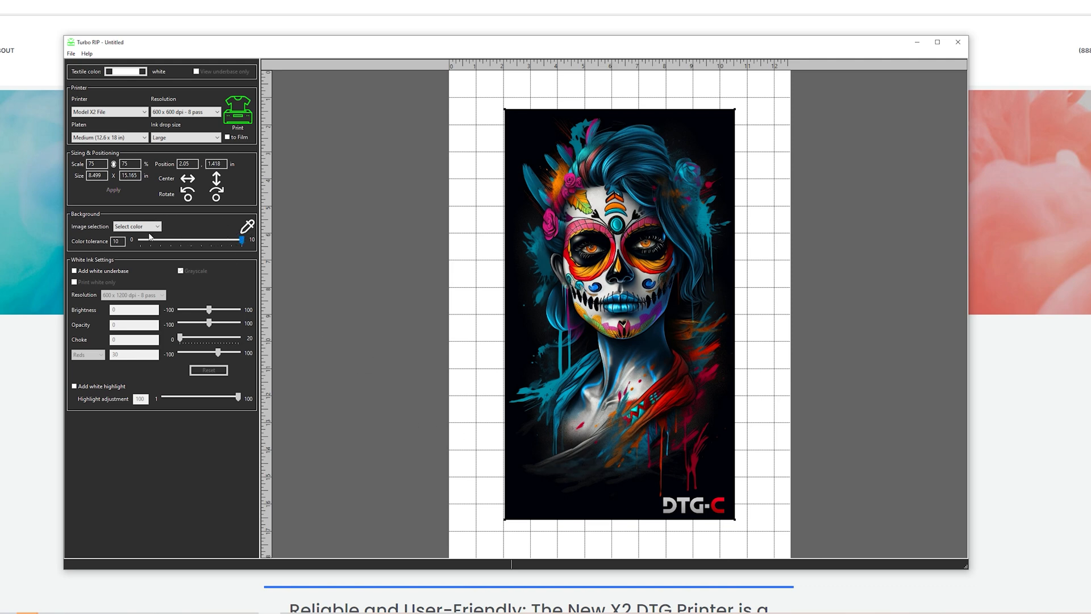
Set the background image selection mode back to Transparency
click(137, 226)
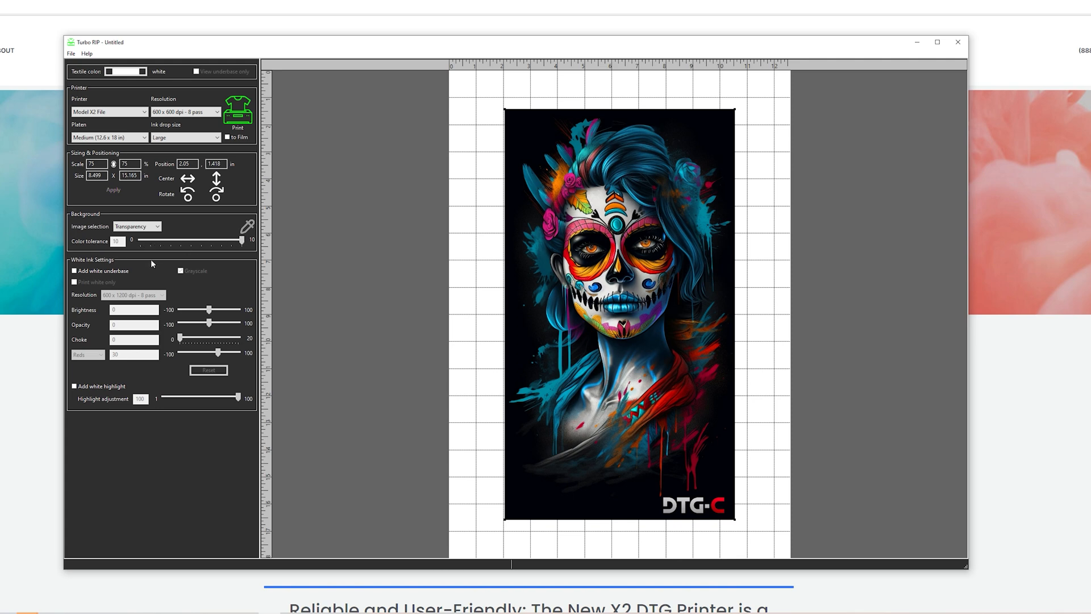
mouse_move(250, 266)
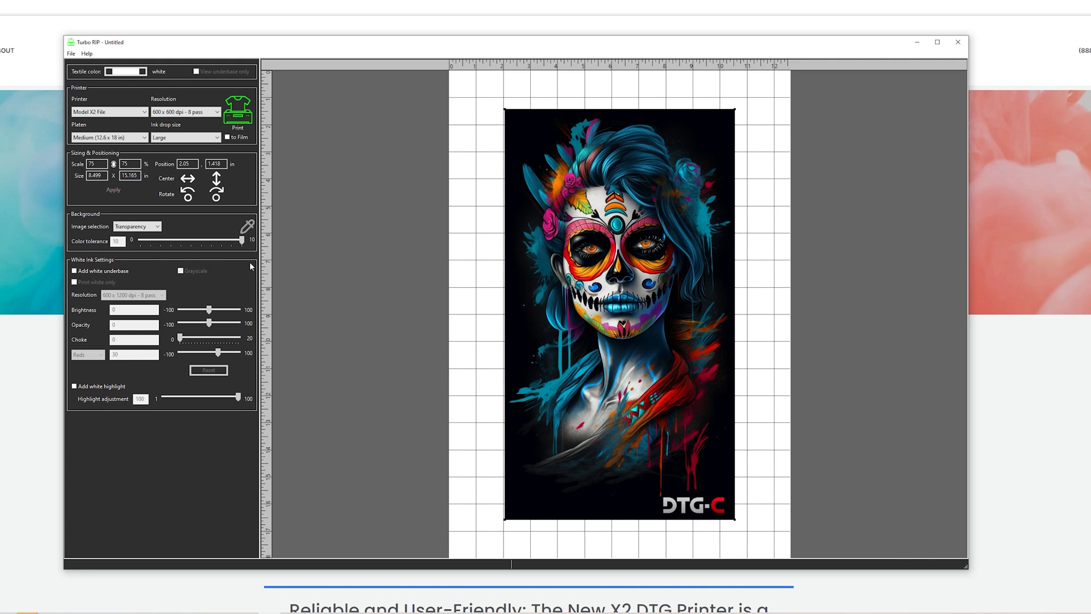
mouse_move(672, 100)
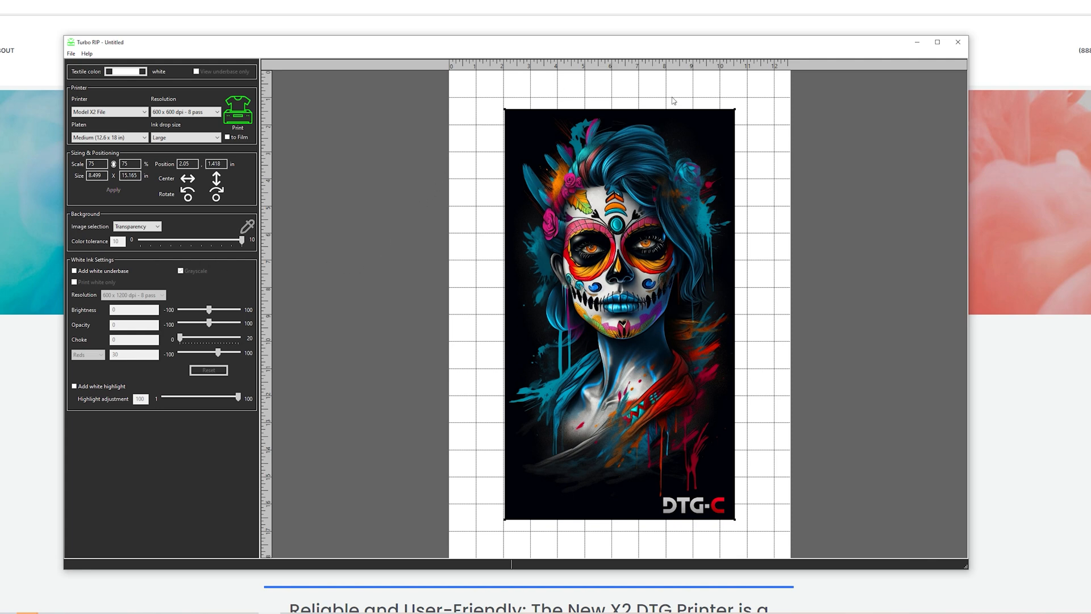
mouse_move(487, 535)
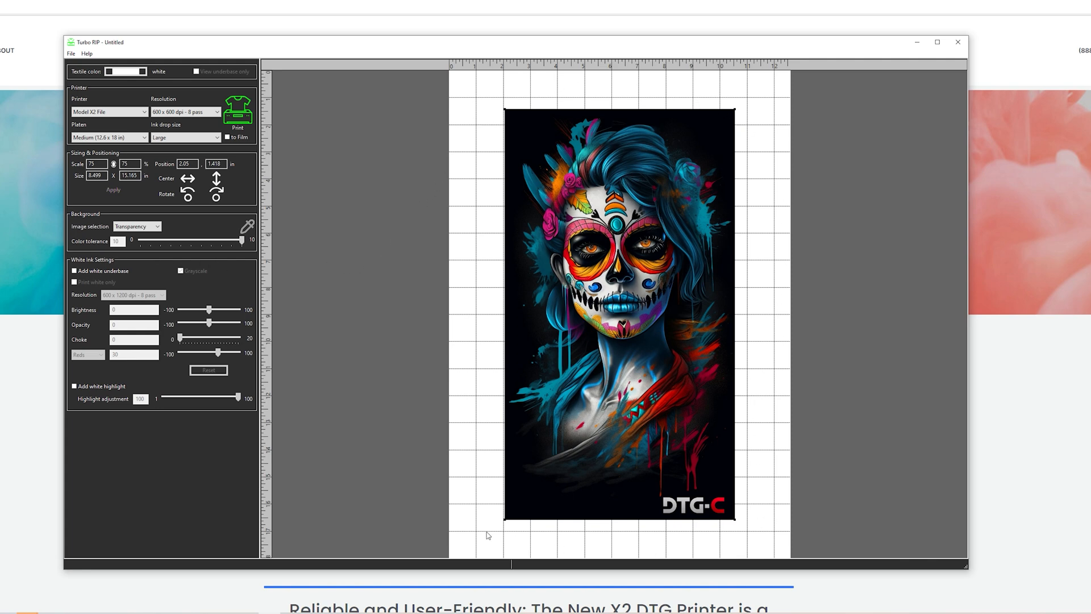
mouse_move(643, 108)
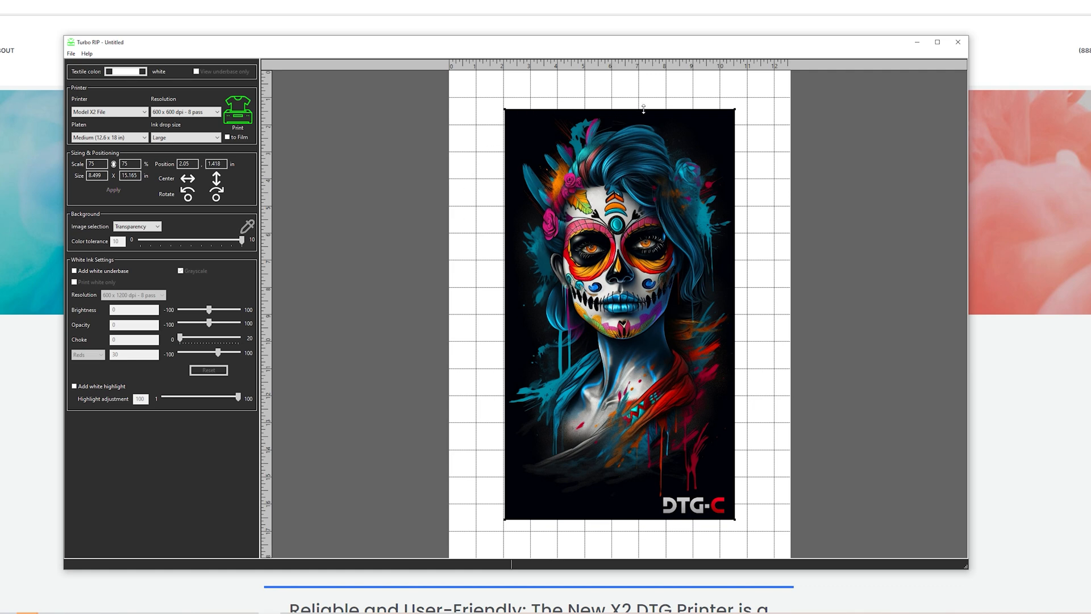
mouse_move(471, 475)
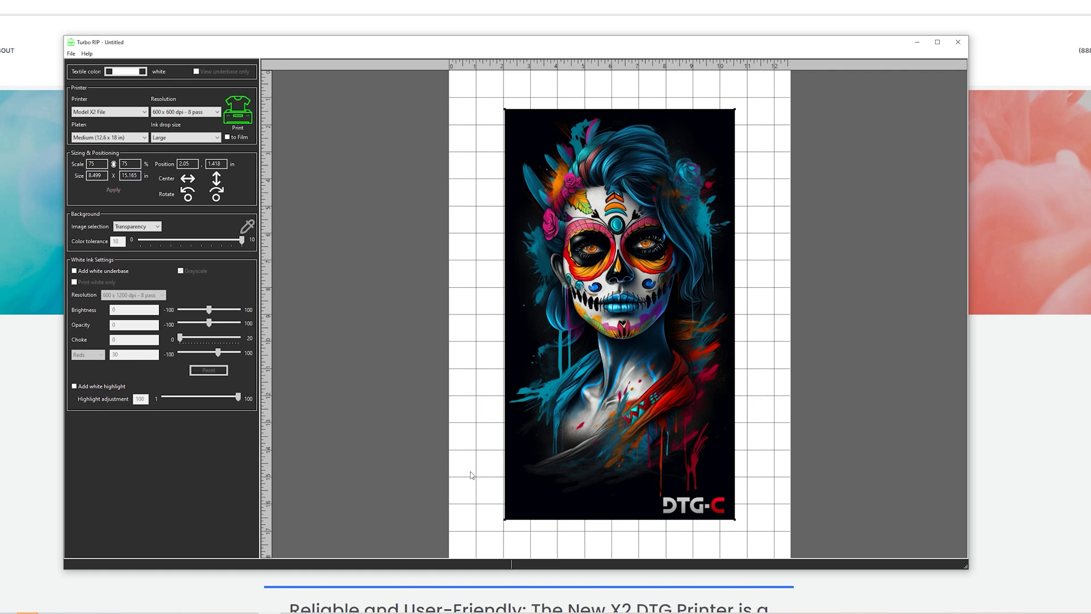
mouse_move(151, 295)
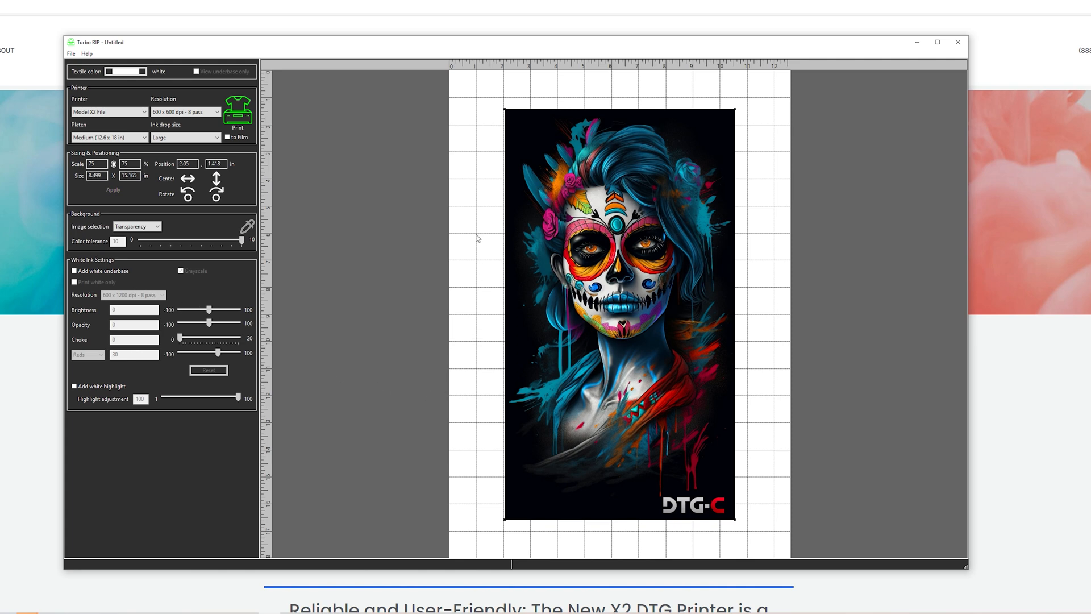
mouse_move(449, 392)
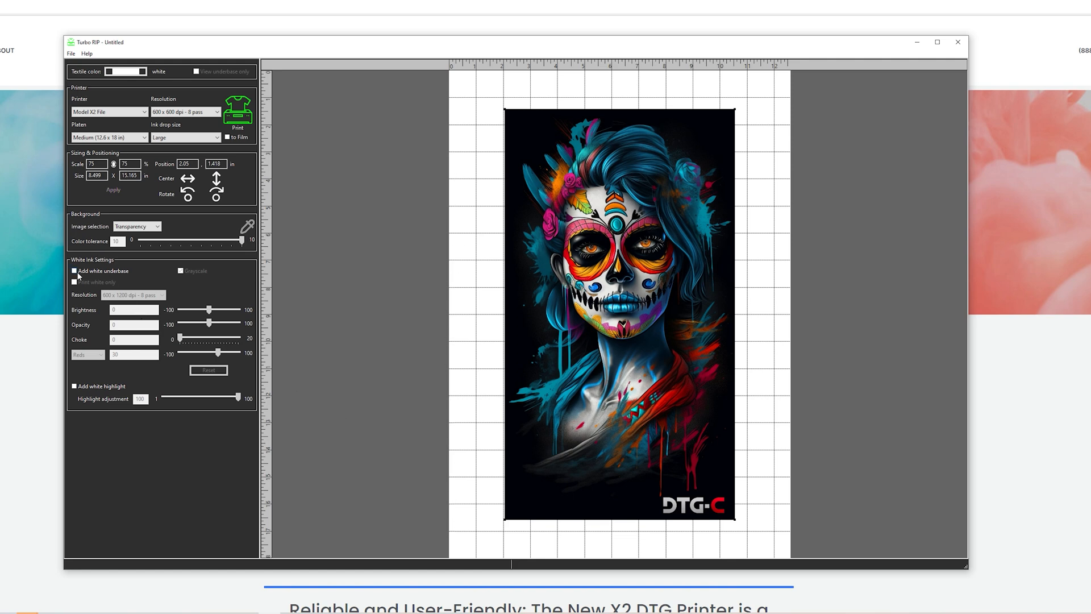
mouse_move(94, 275)
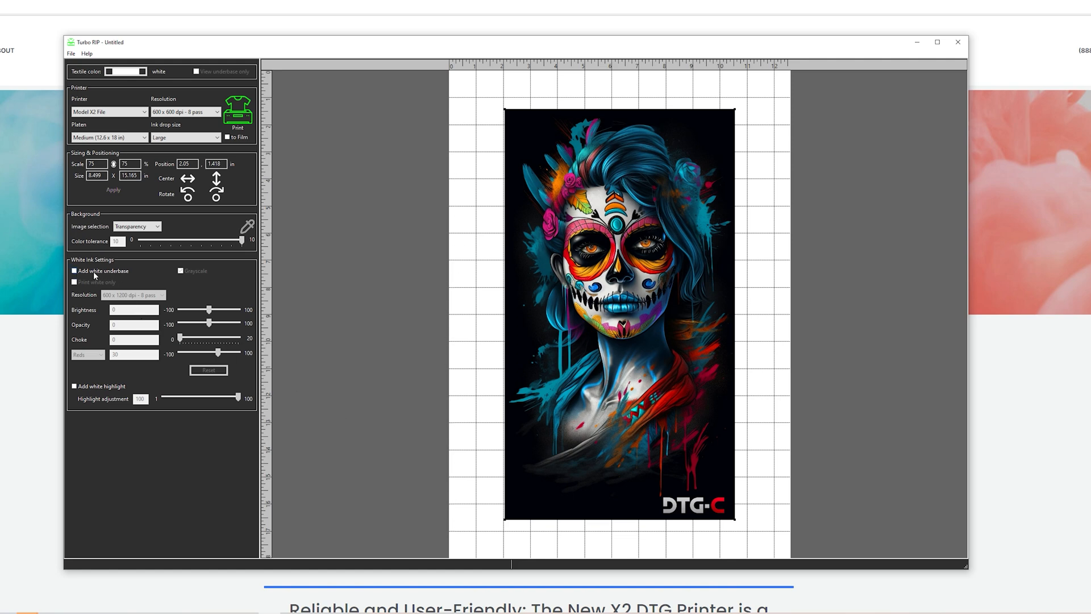
Enable Add white underbase so the textile colour turns black and white ink controls unlock
click(75, 271)
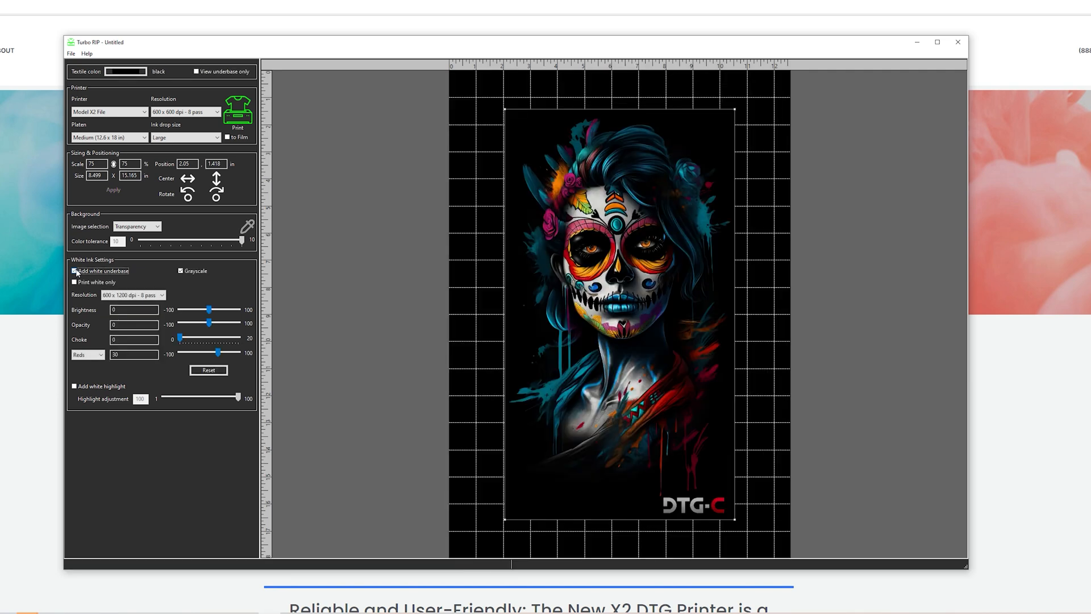
click(75, 271)
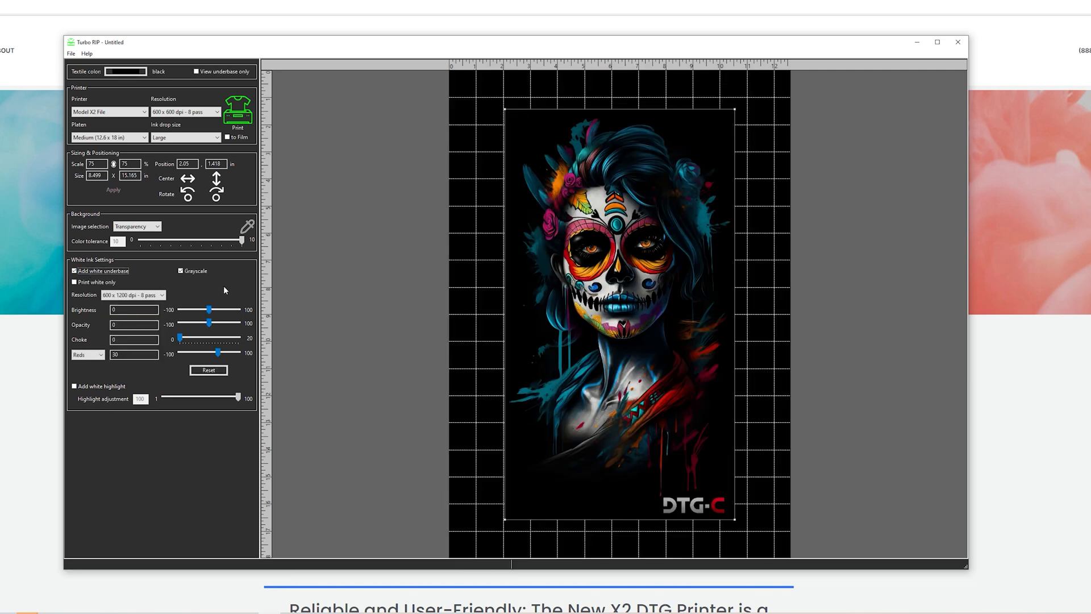
mouse_move(372, 345)
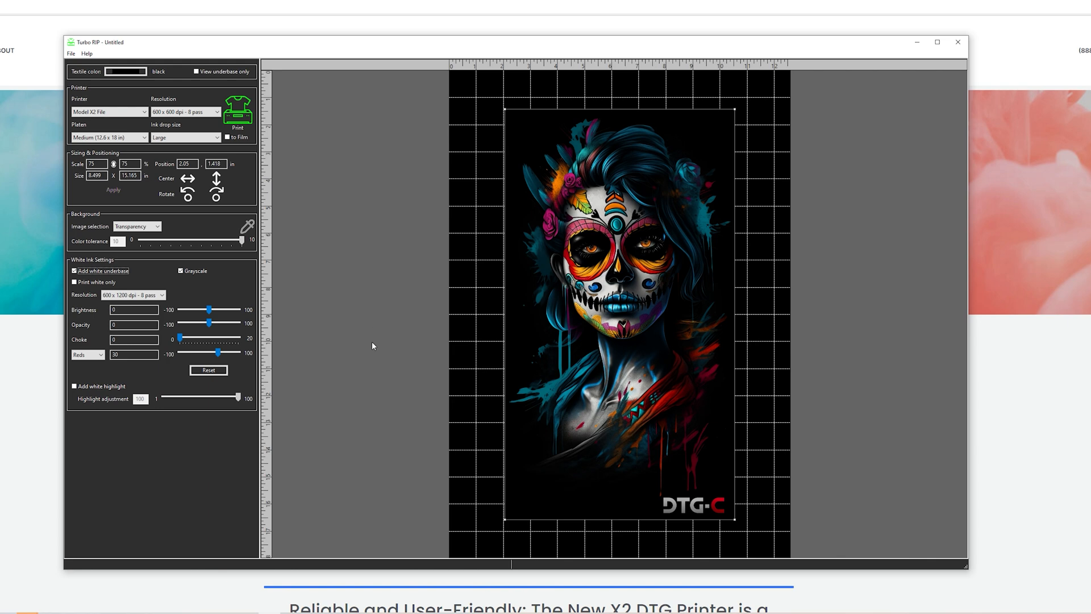
mouse_move(360, 456)
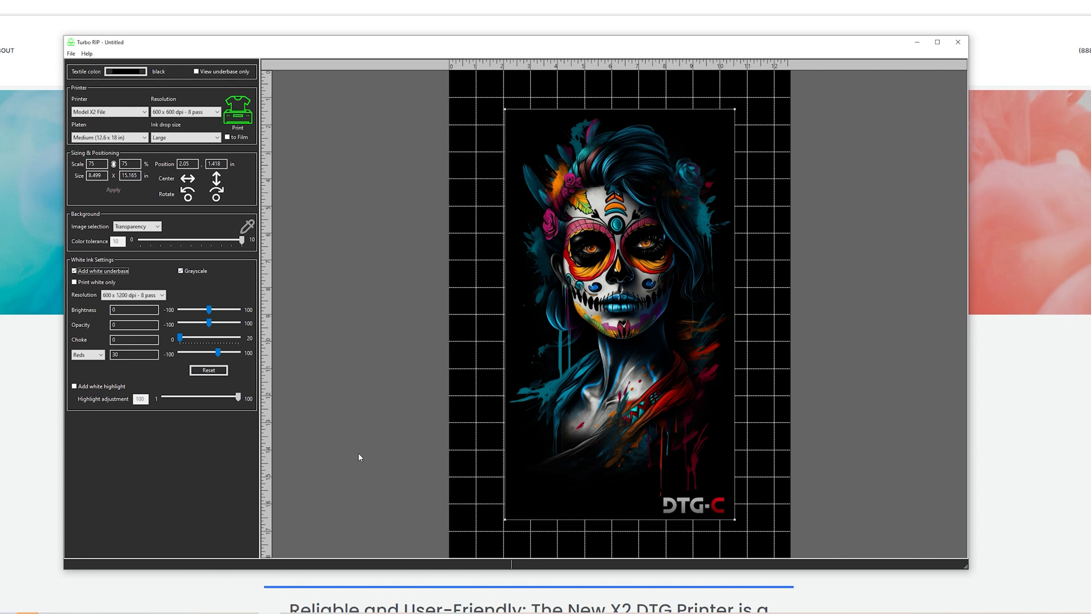
mouse_move(354, 460)
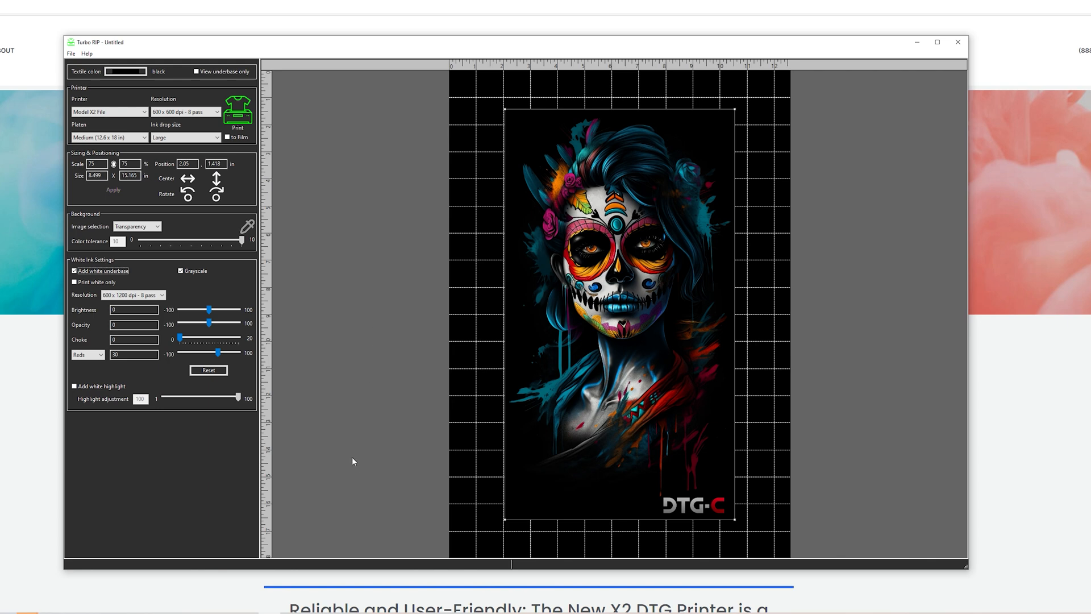
mouse_move(352, 457)
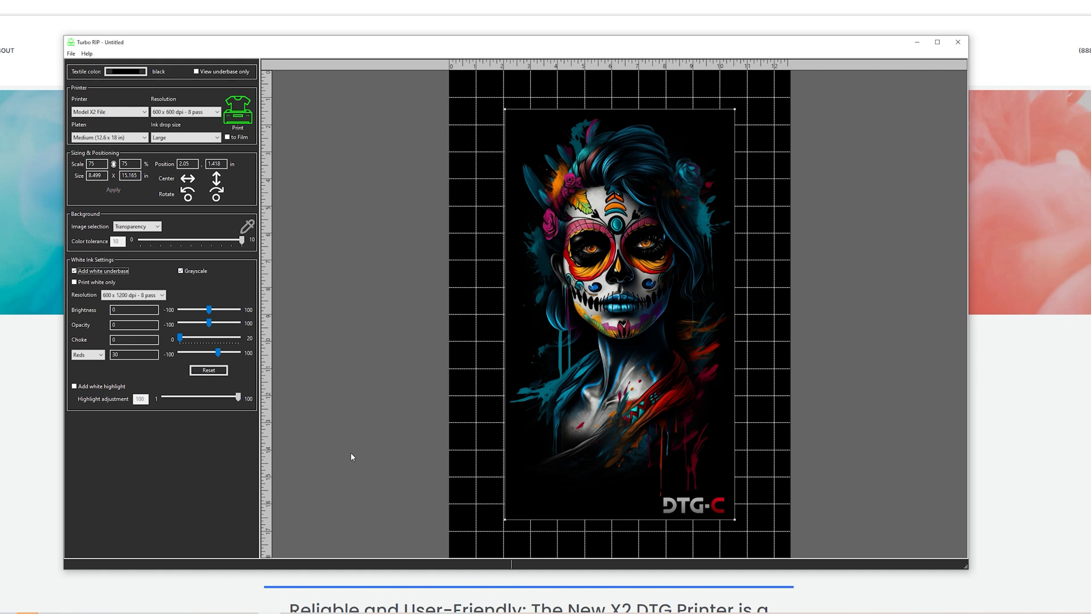
mouse_move(282, 456)
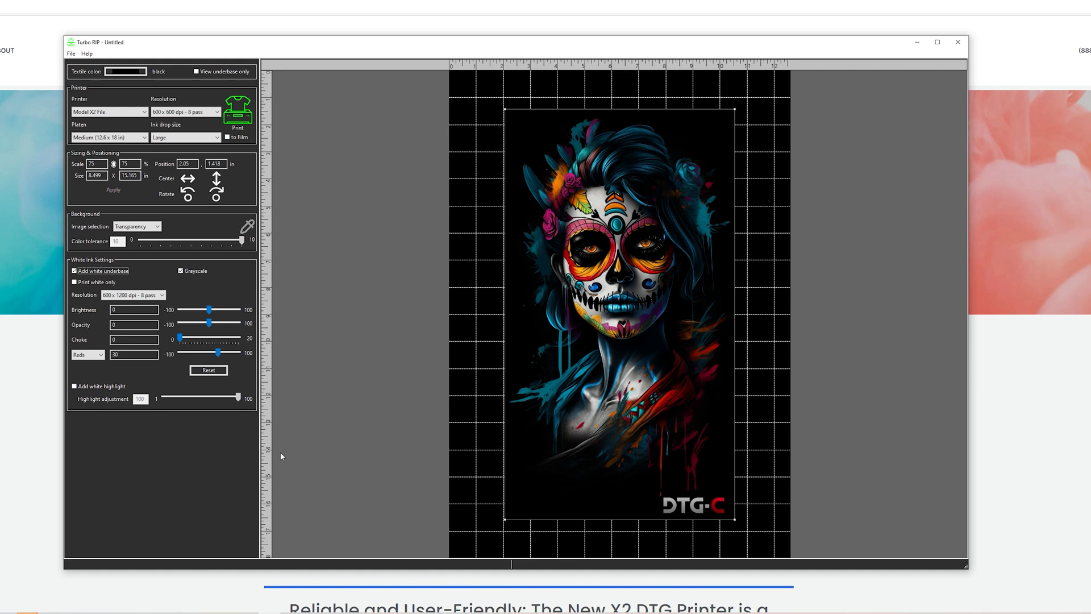
mouse_move(167, 296)
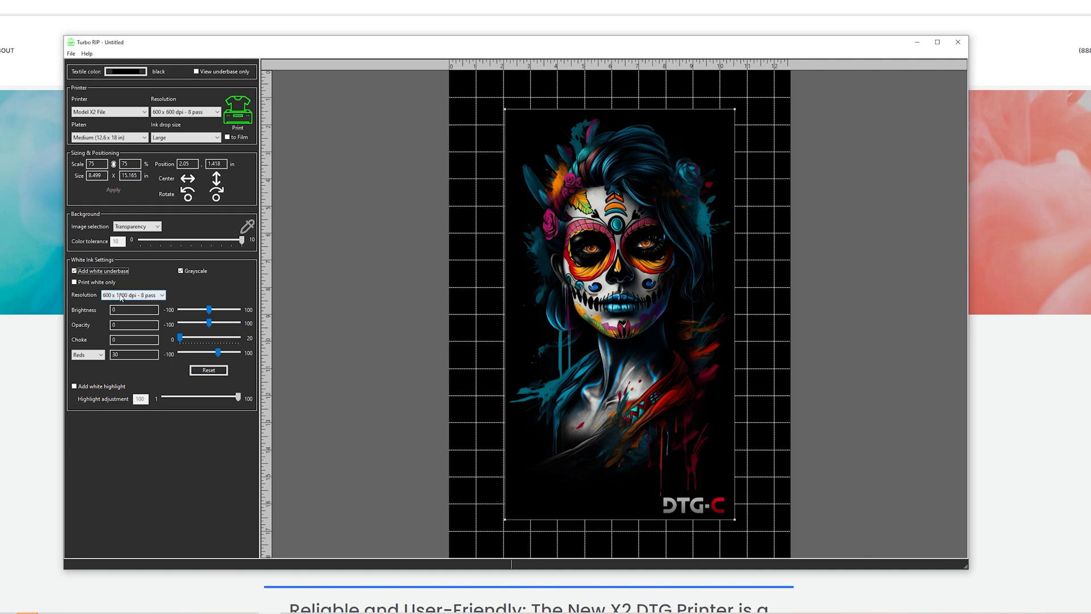
Review the white ink resolution choices and keep 600 x 1200 dpi, 8 pass
click(133, 294)
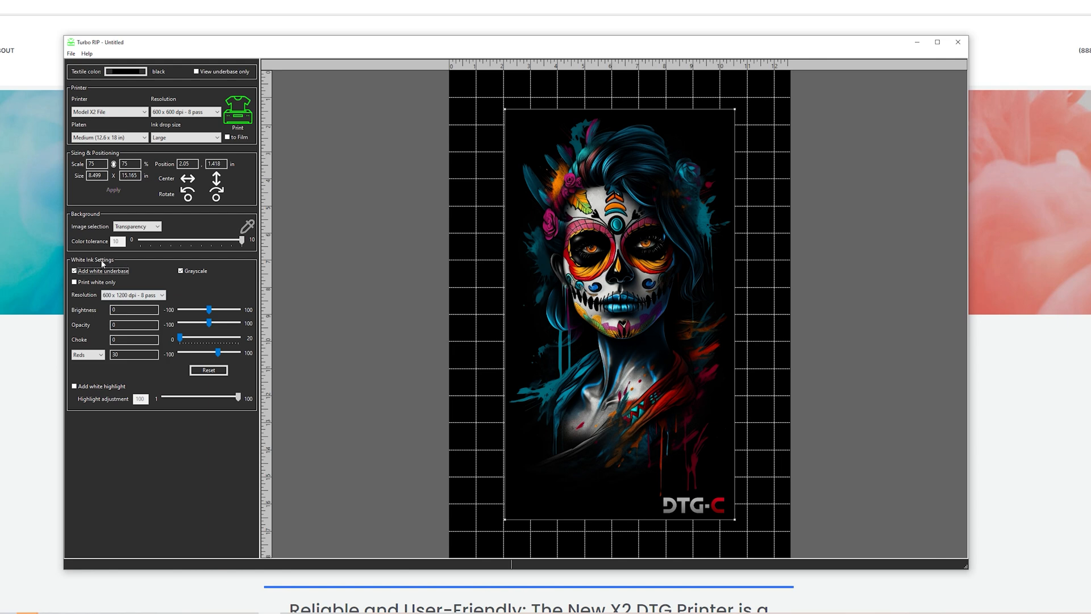
click(132, 295)
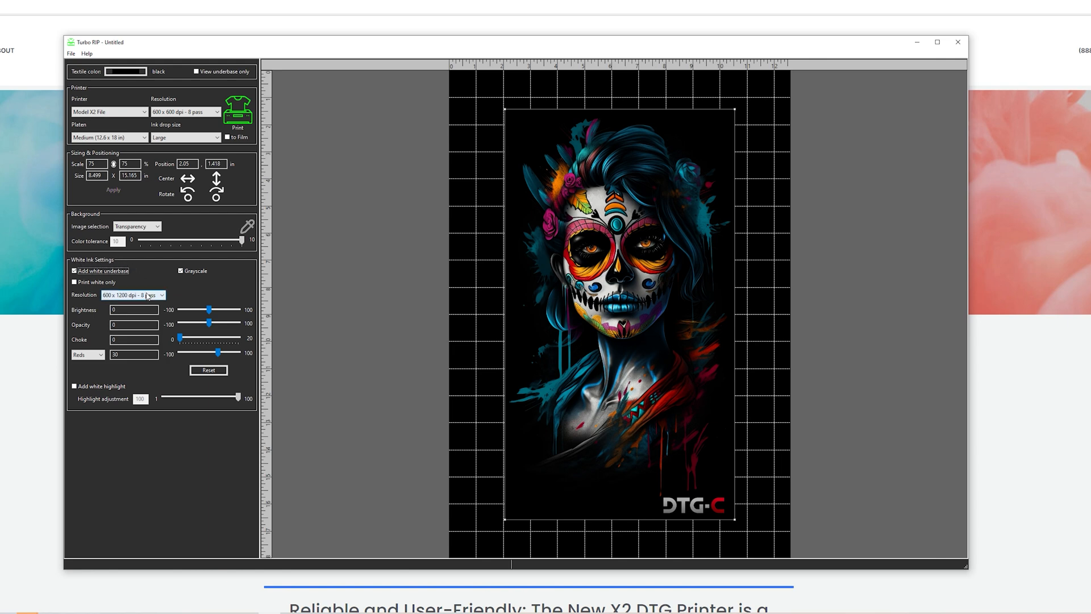
click(163, 296)
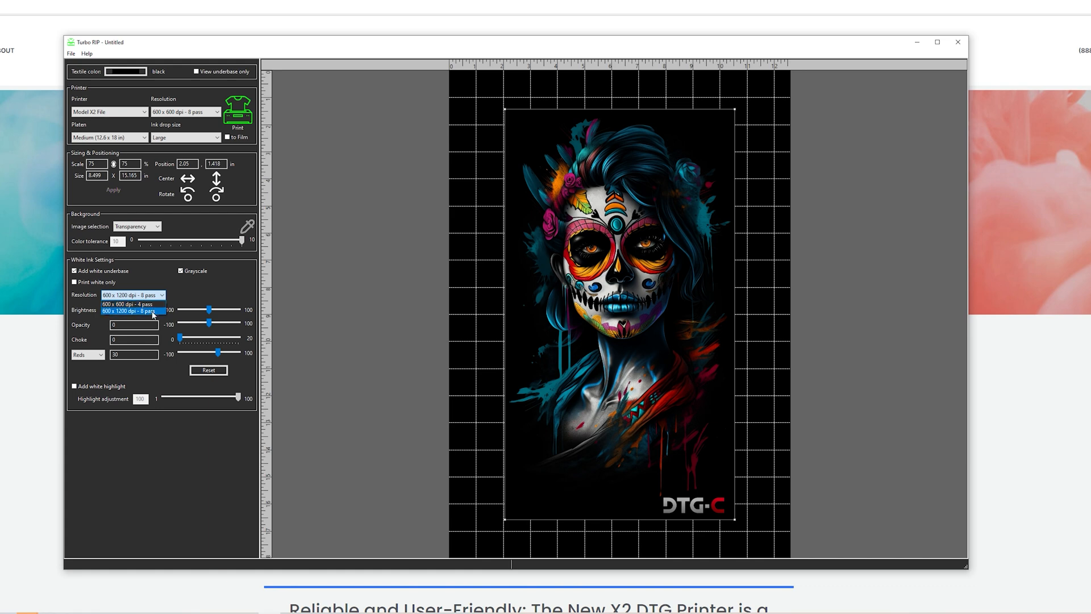
mouse_move(179, 296)
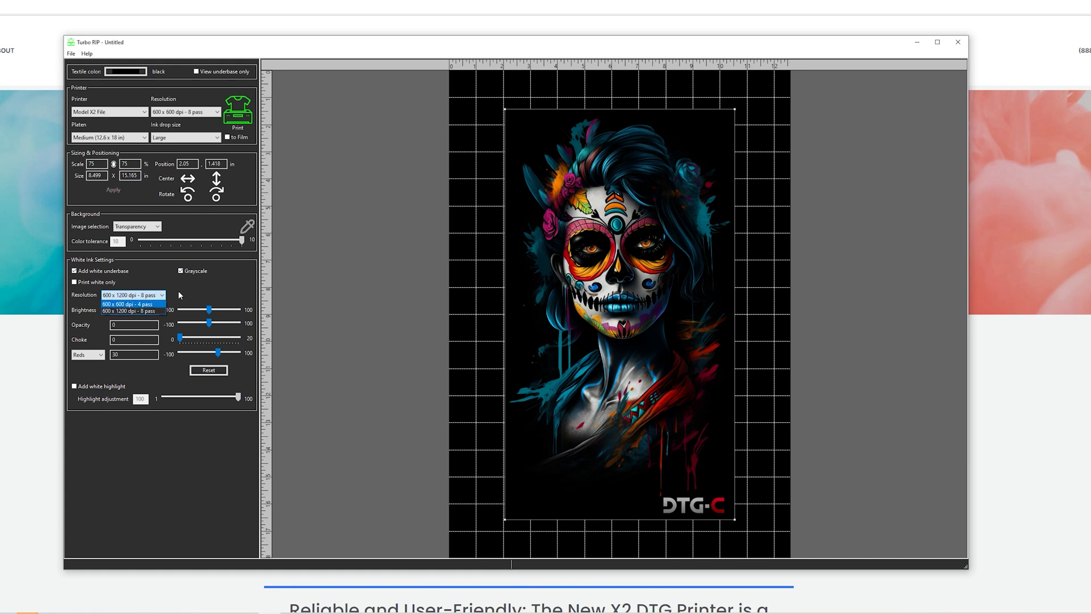
click(132, 311)
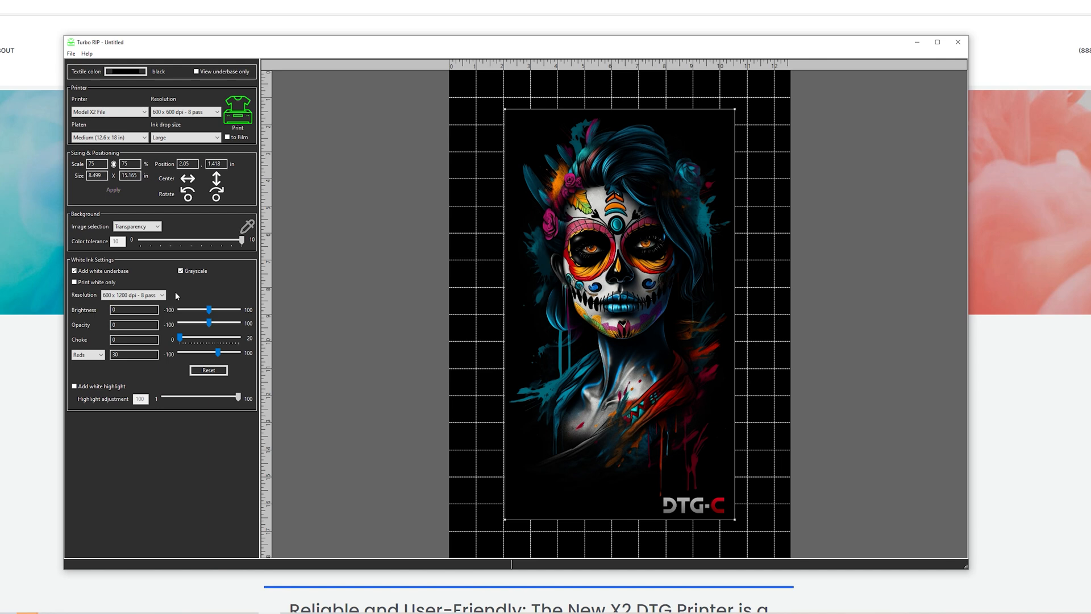
mouse_move(172, 295)
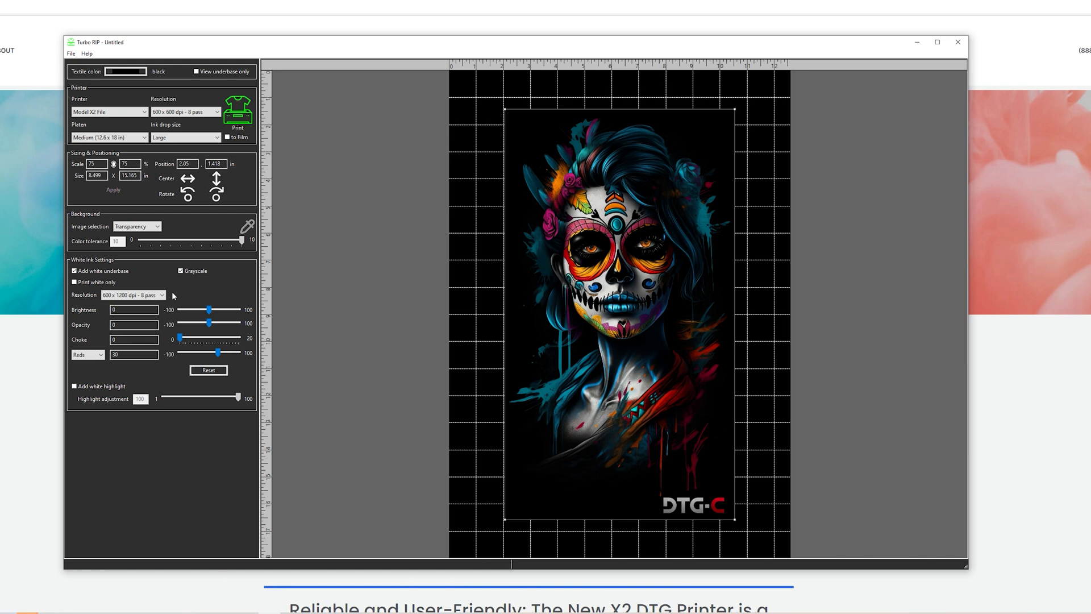
mouse_move(231, 317)
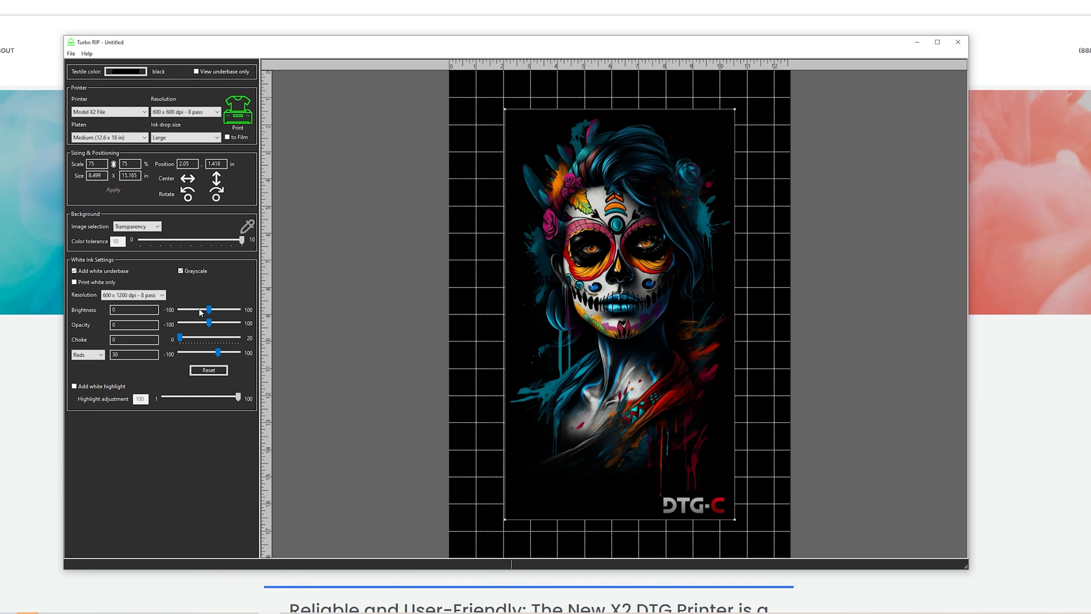
mouse_move(186, 316)
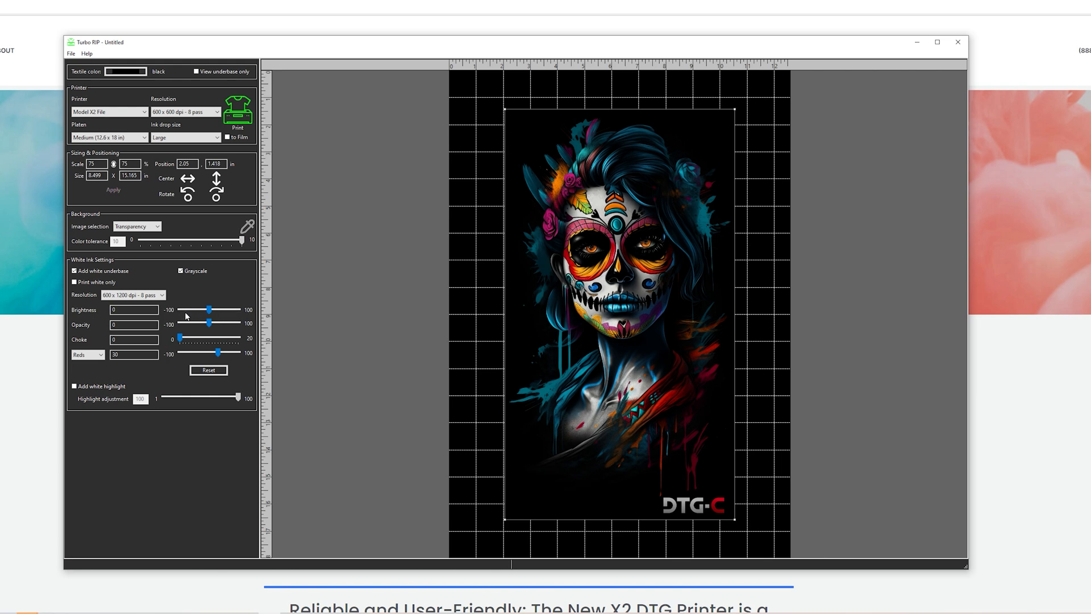
mouse_move(176, 314)
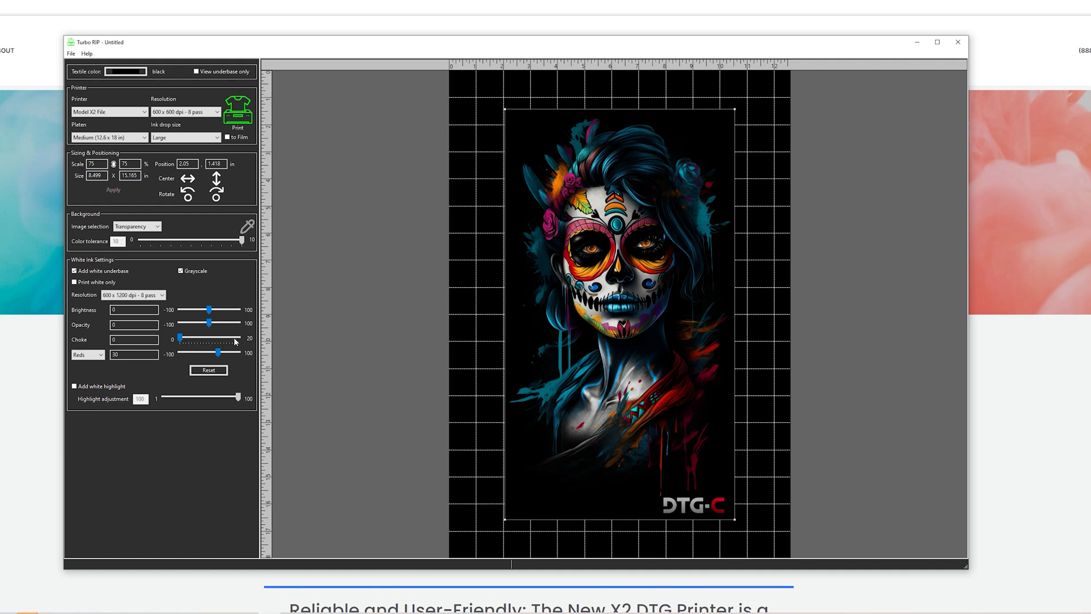
mouse_move(215, 334)
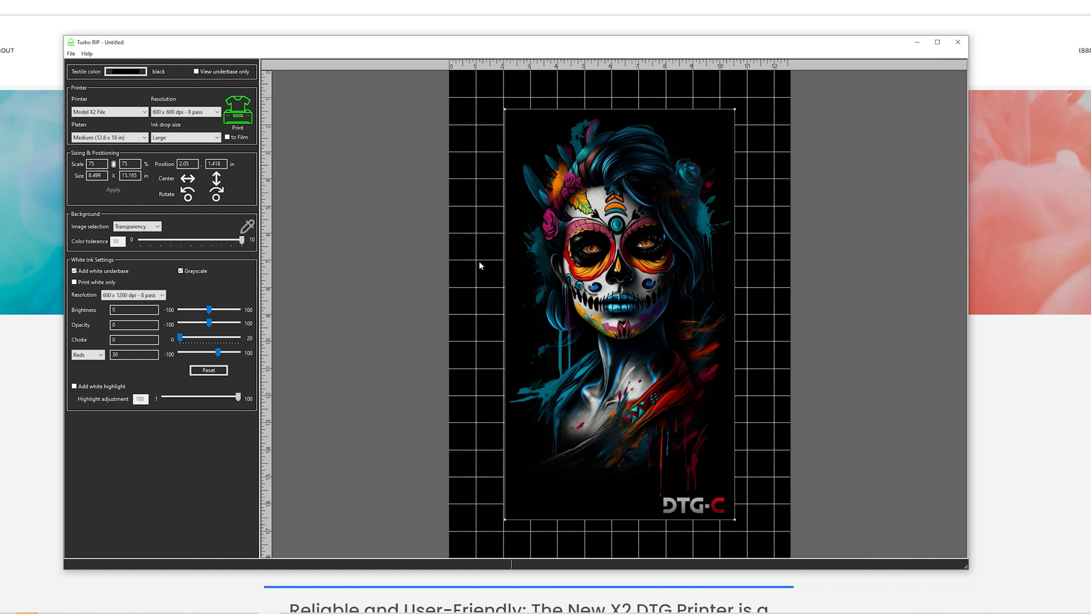
mouse_move(537, 205)
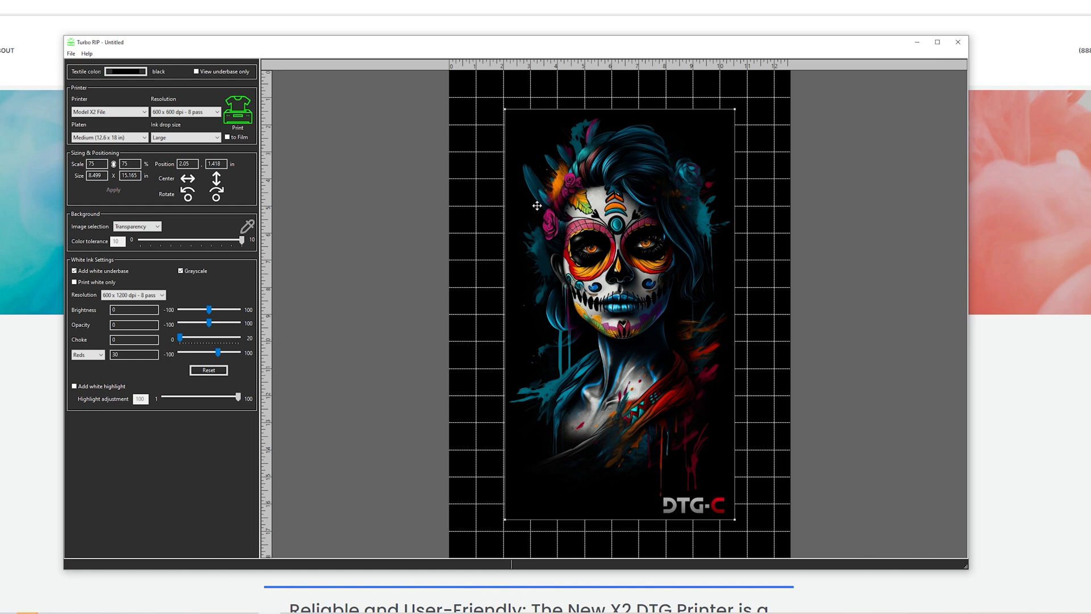
mouse_move(529, 166)
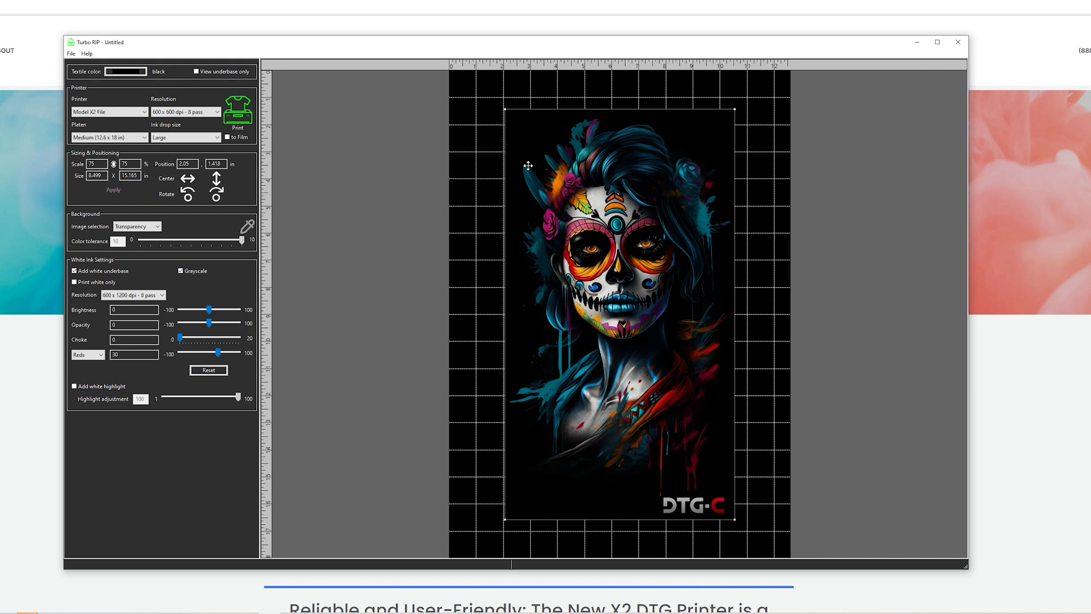
mouse_move(550, 177)
text(100)
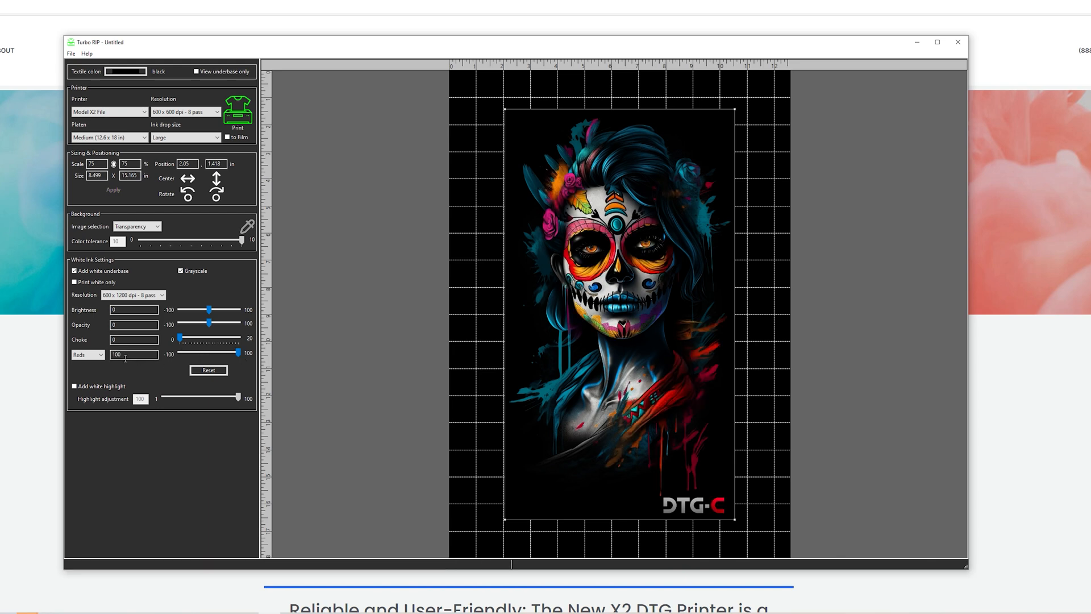
Step the white adjustment channel through Greens, Blues, Cyans, Magentas and Yellows, ending on Grays
click(86, 354)
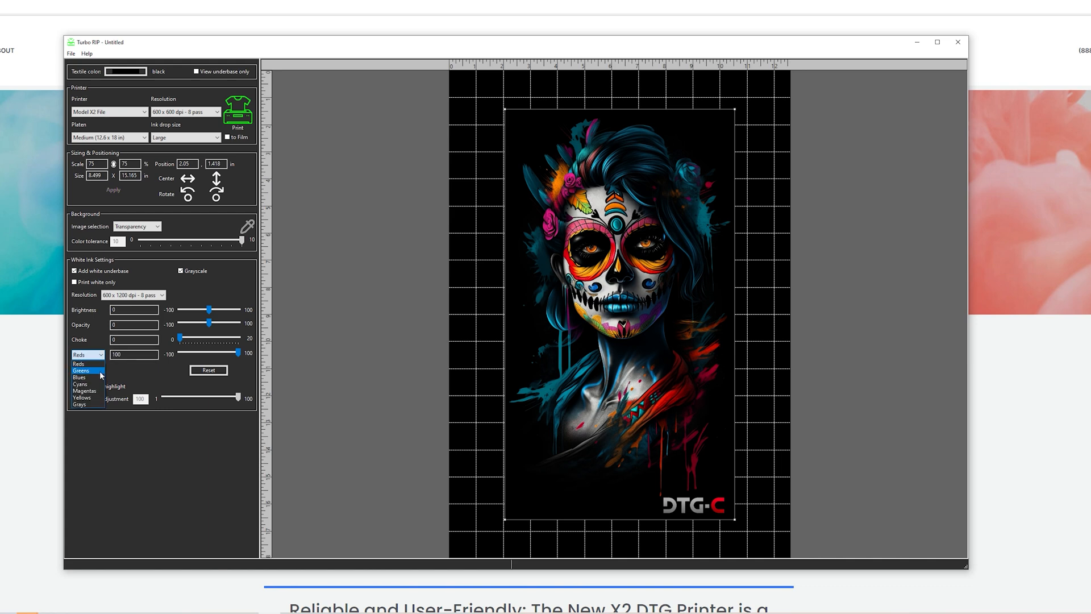
click(79, 371)
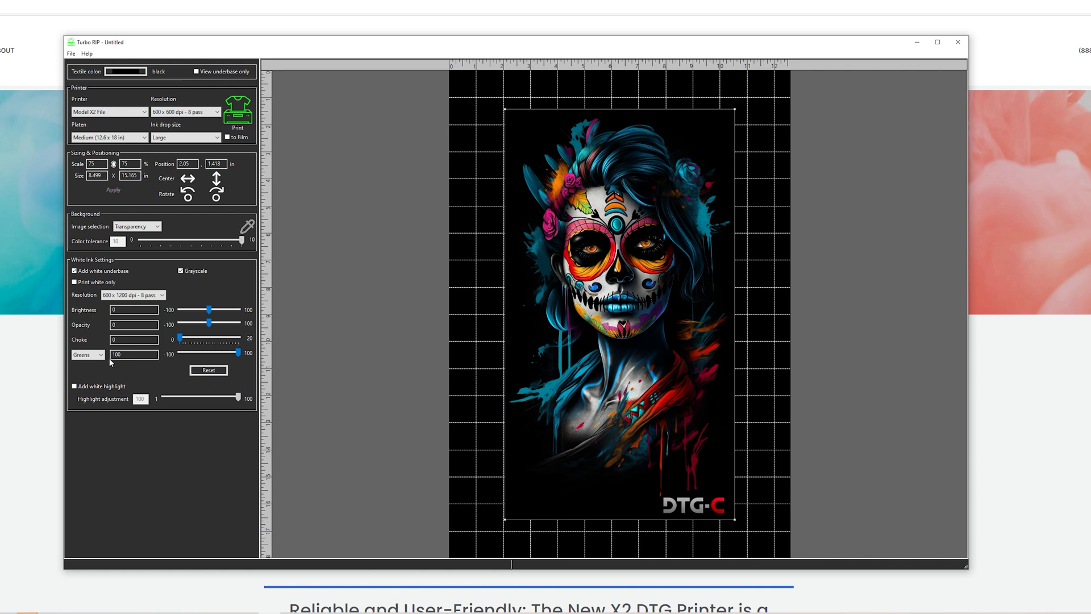
click(87, 355)
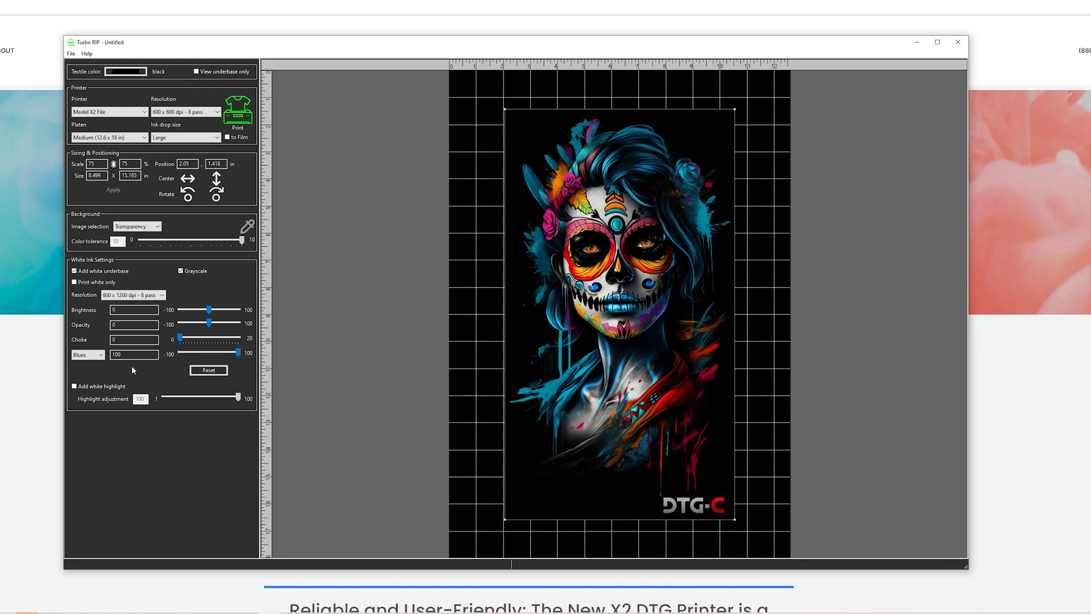
click(87, 355)
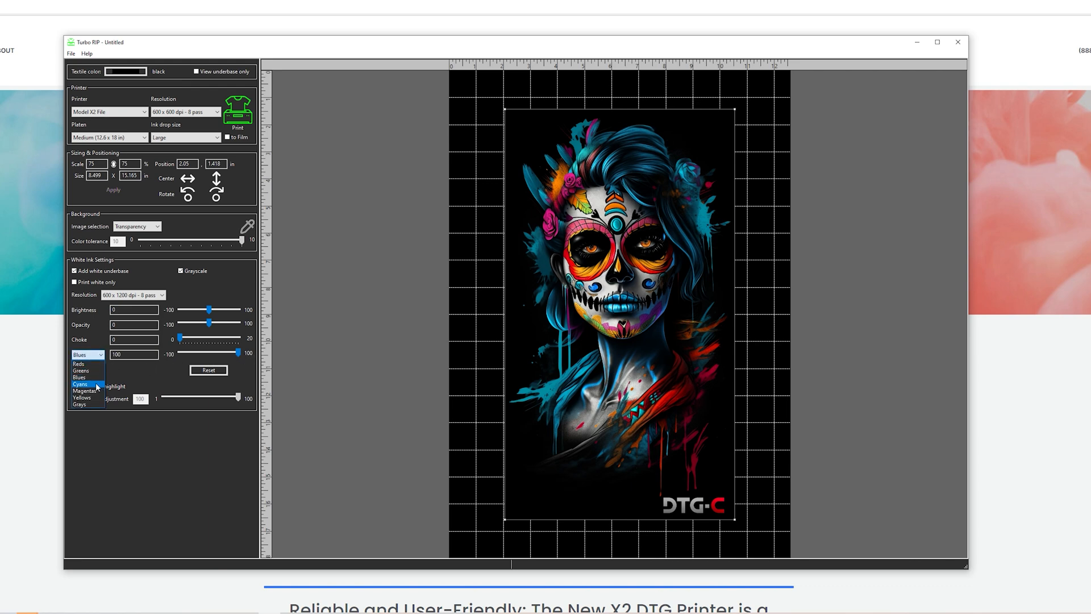
click(80, 383)
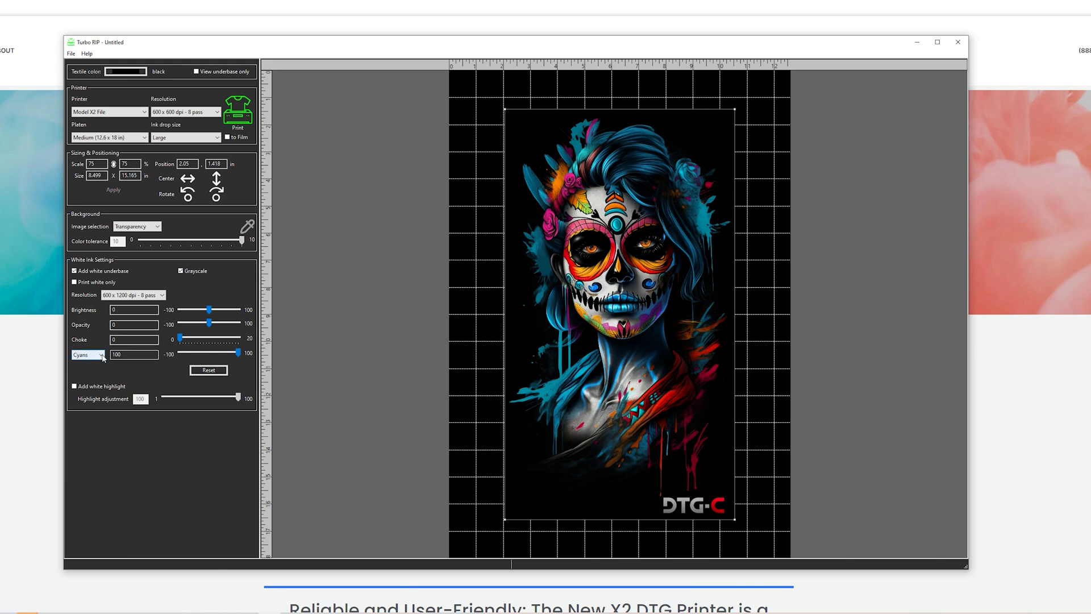
click(88, 355)
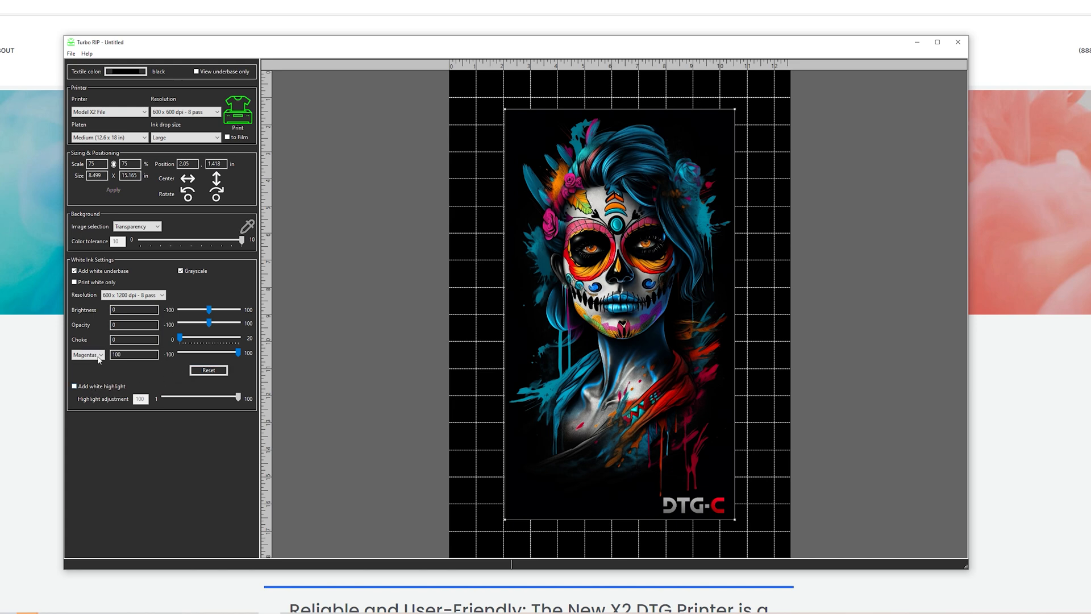
click(88, 355)
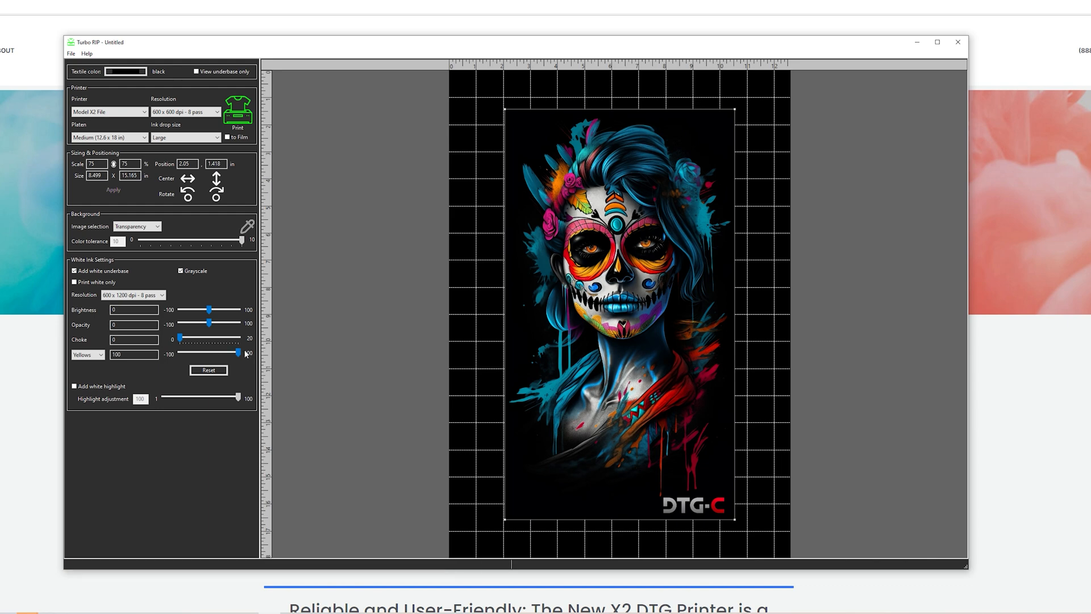
click(88, 355)
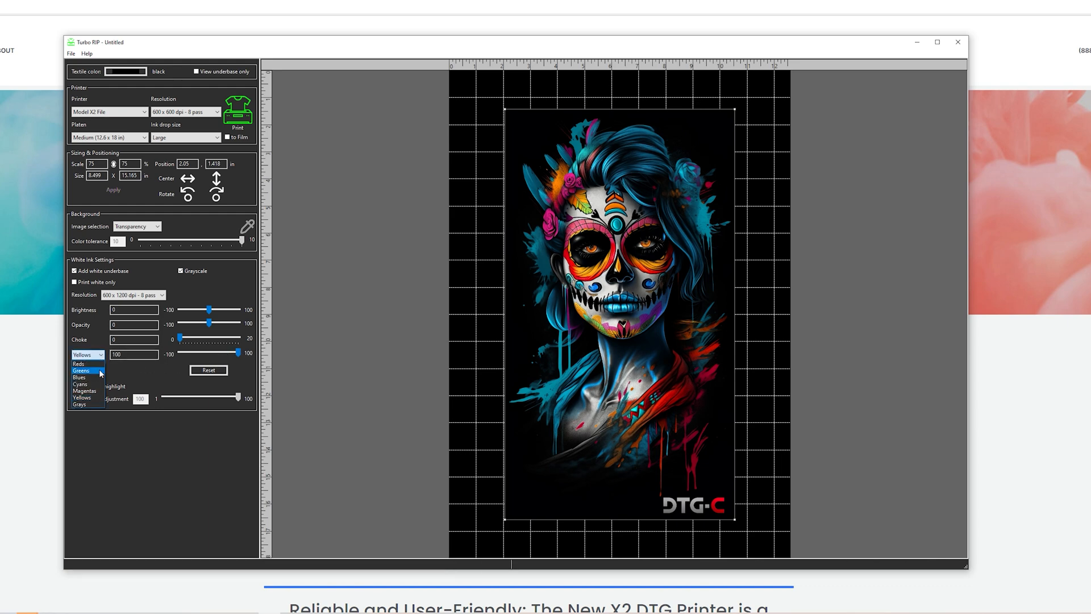
click(80, 405)
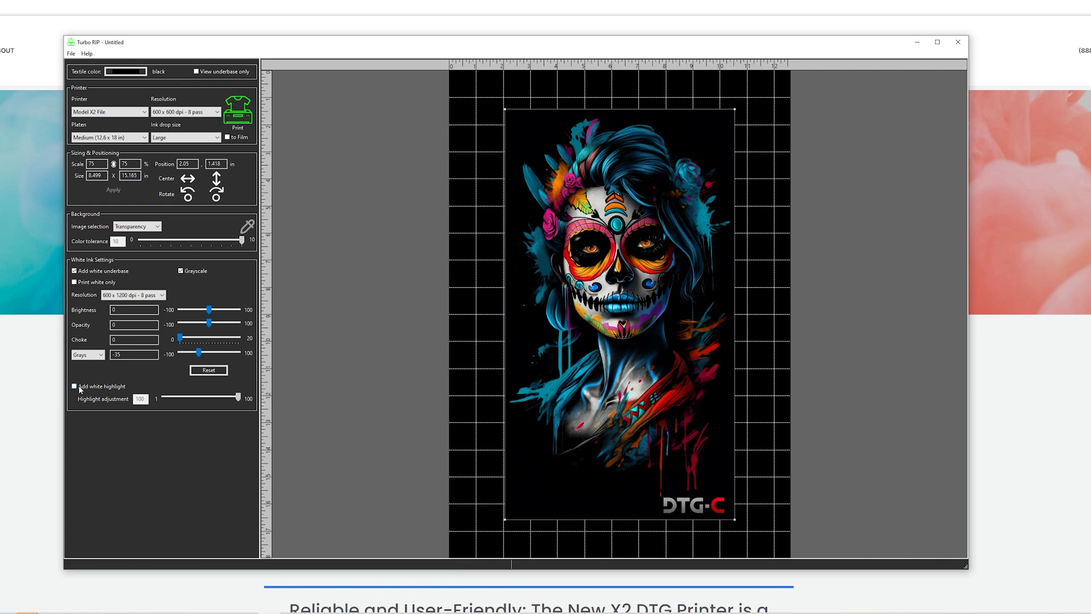
Add a white highlight at adjustment 50, toggling it off and back on
click(74, 387)
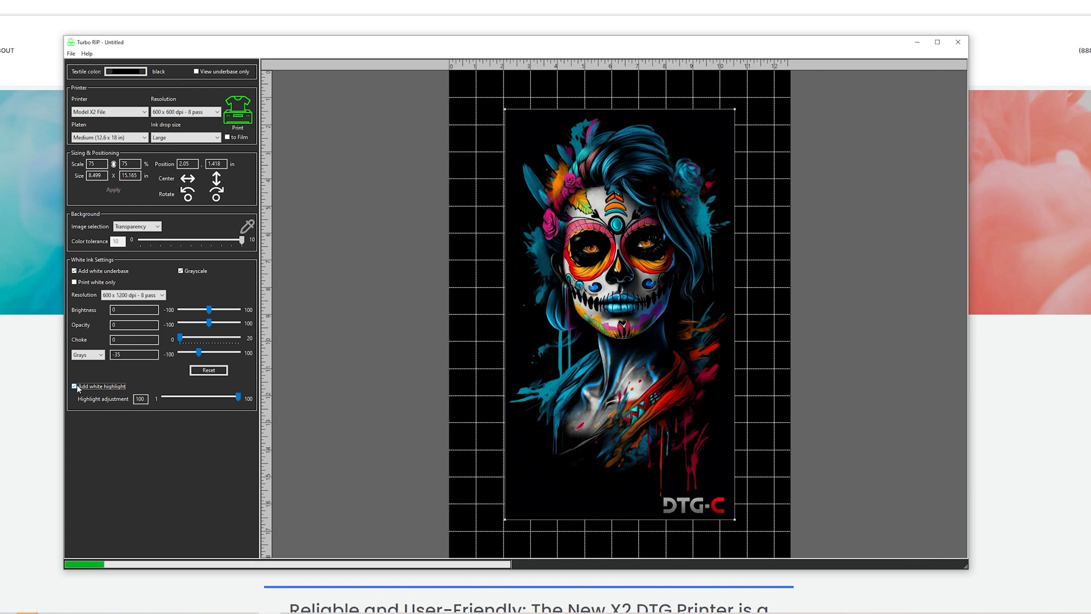
click(75, 387)
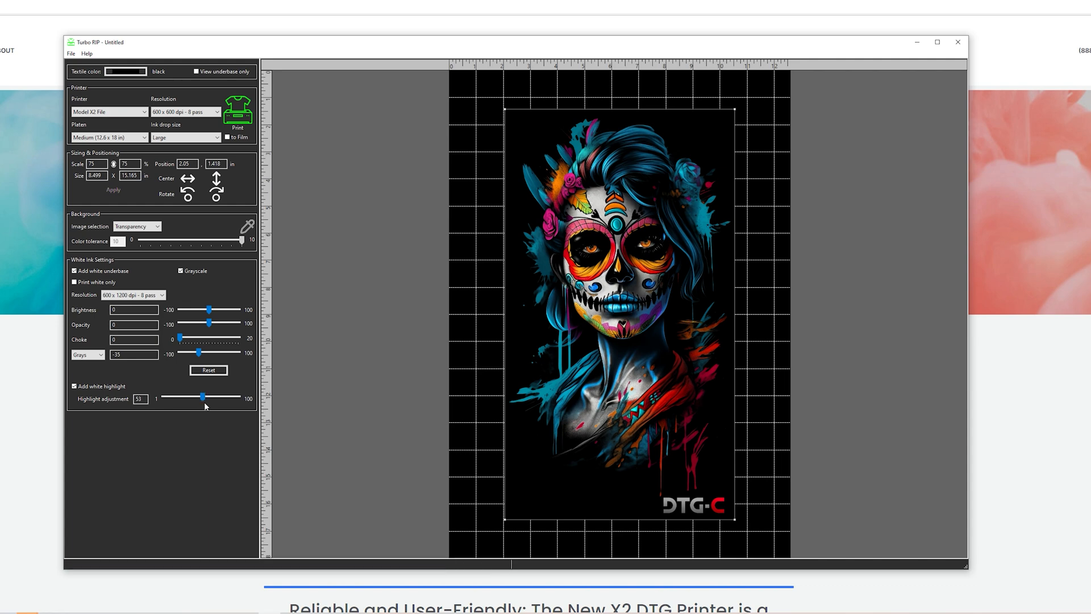
mouse_move(114, 402)
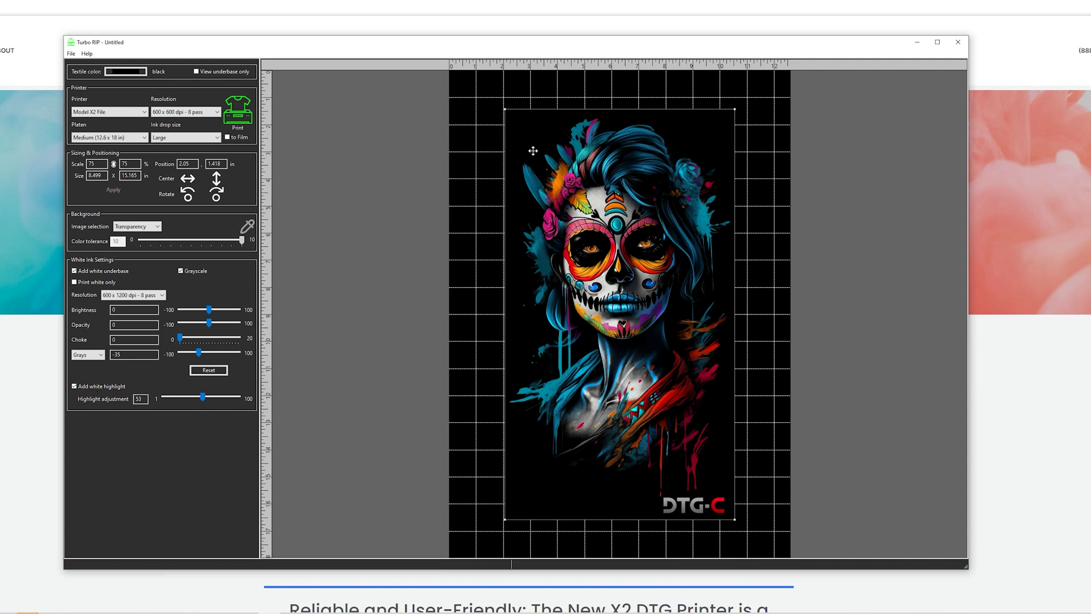
mouse_move(569, 195)
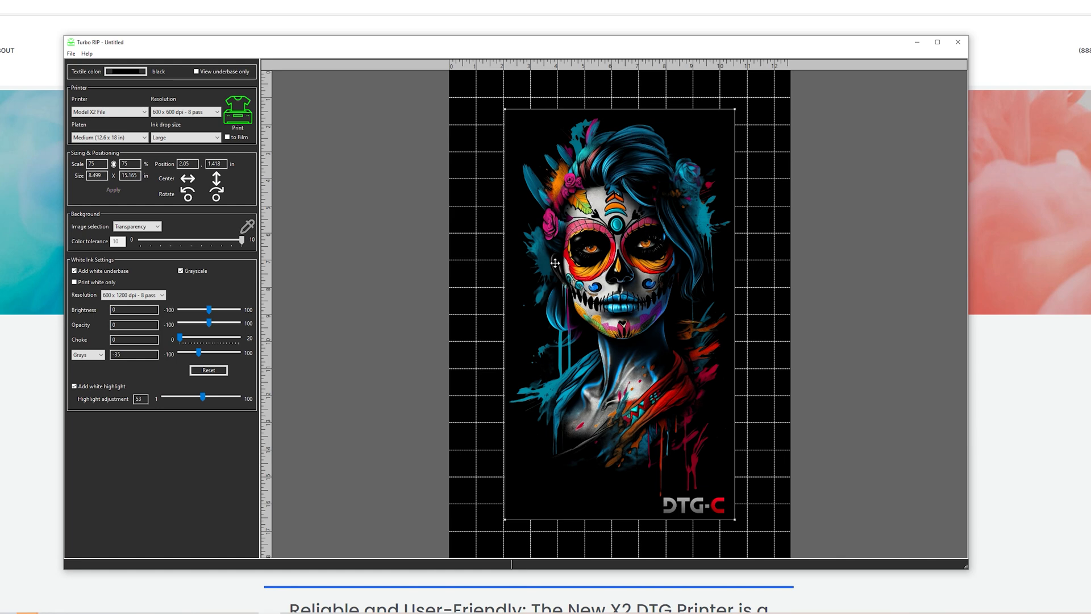
mouse_move(654, 317)
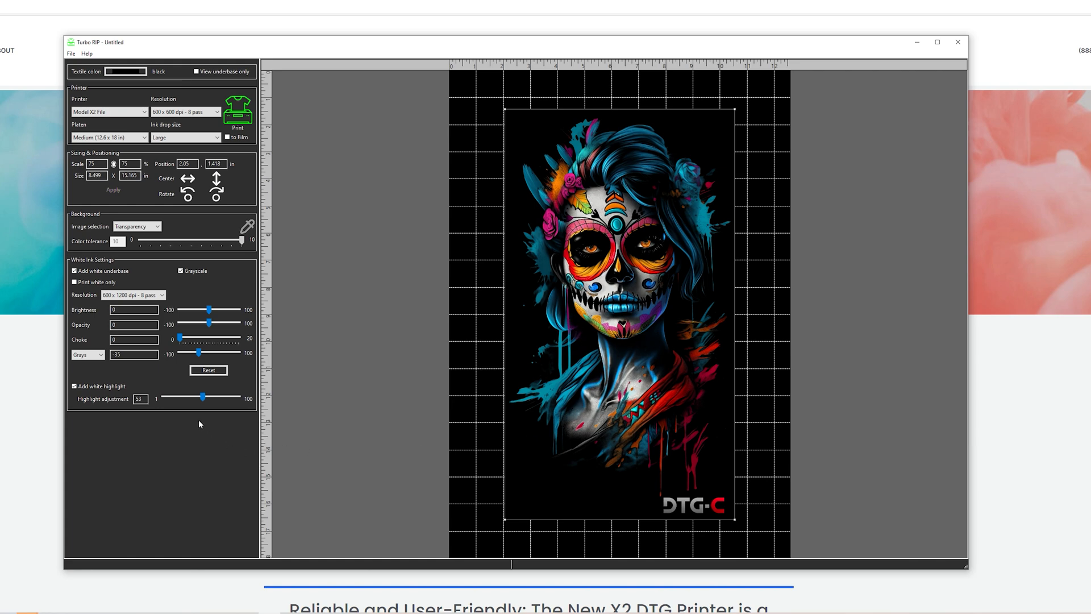
mouse_move(126, 436)
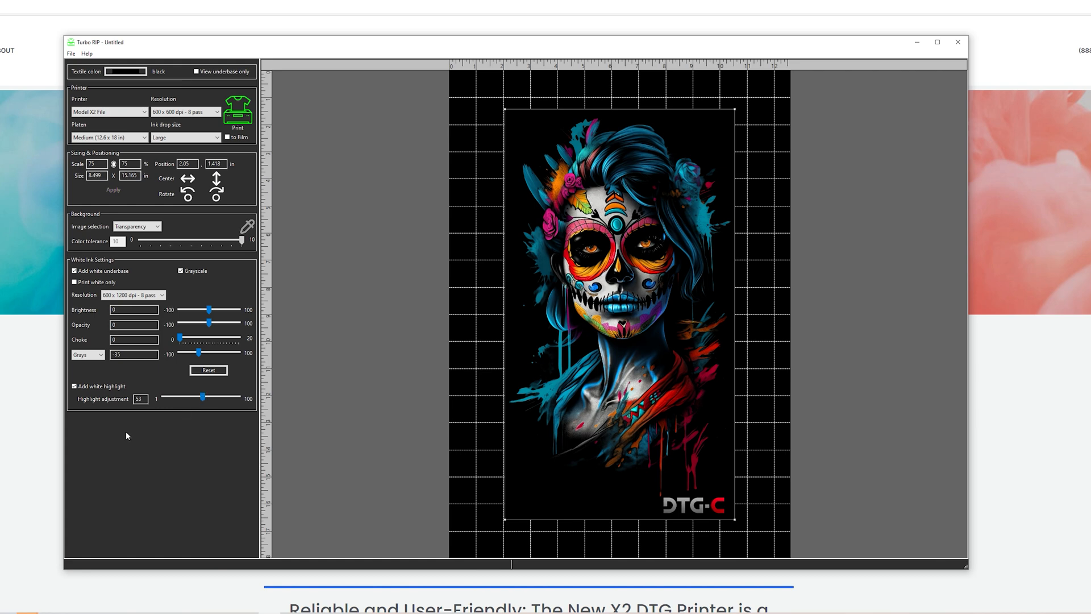
click(75, 386)
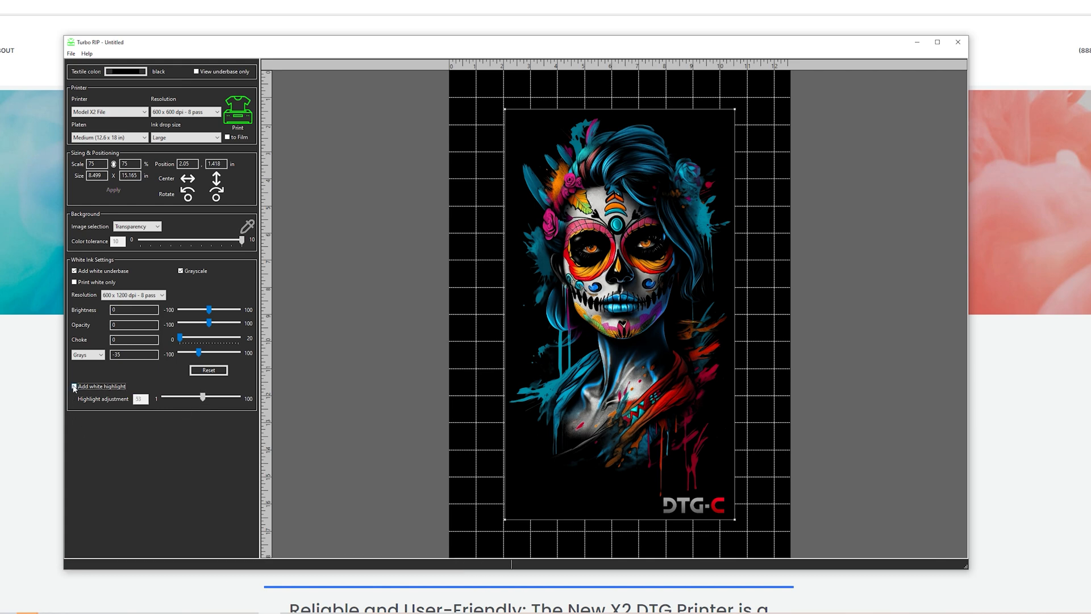
click(75, 386)
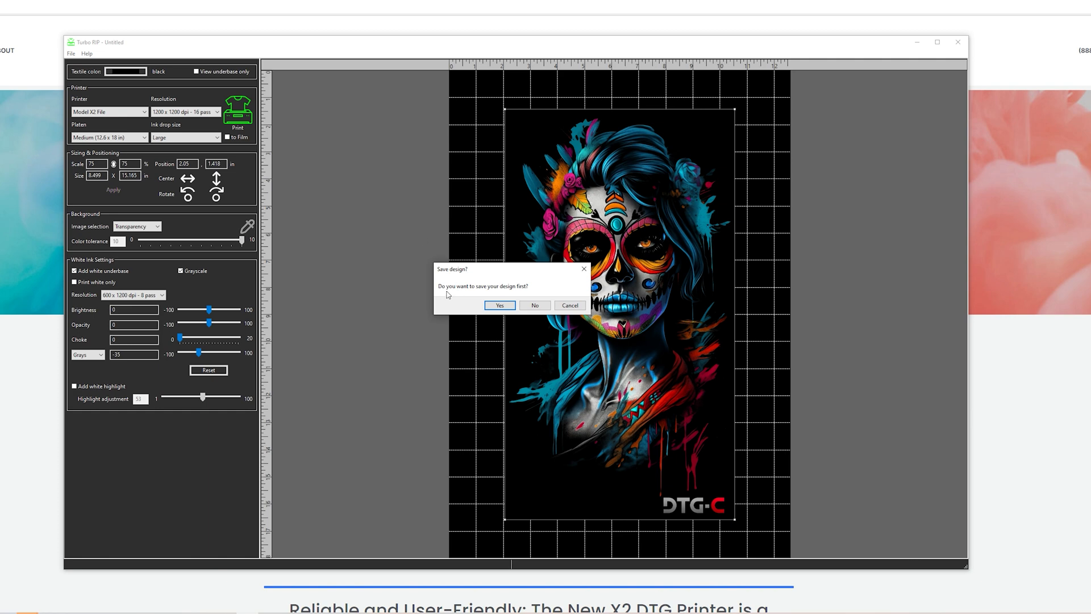
mouse_move(534, 302)
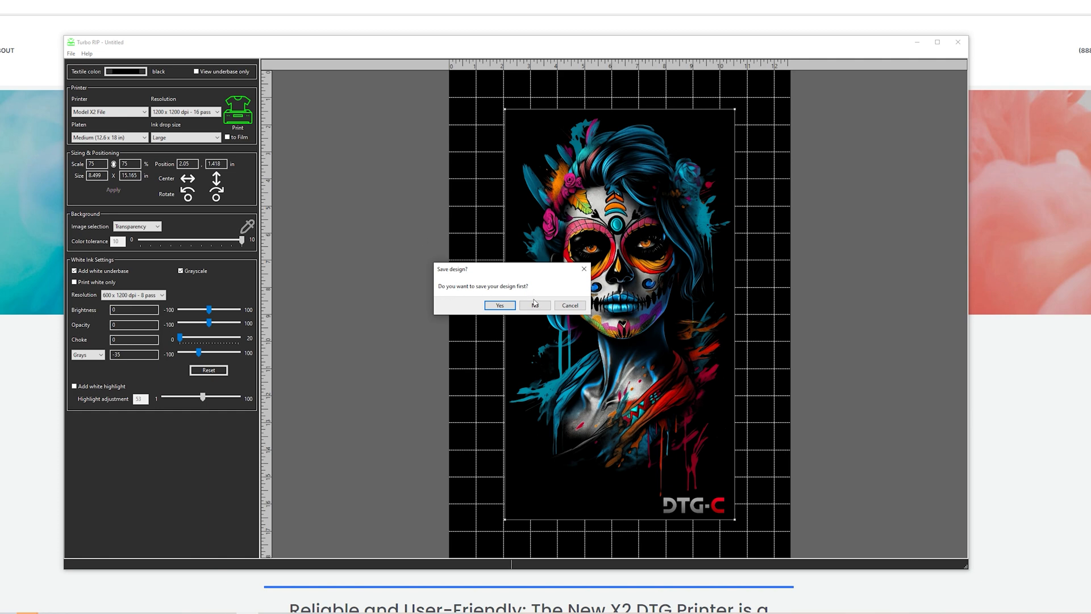
Rip the design to a print file without saving, accepting the job name and dismissing the completion message
click(534, 304)
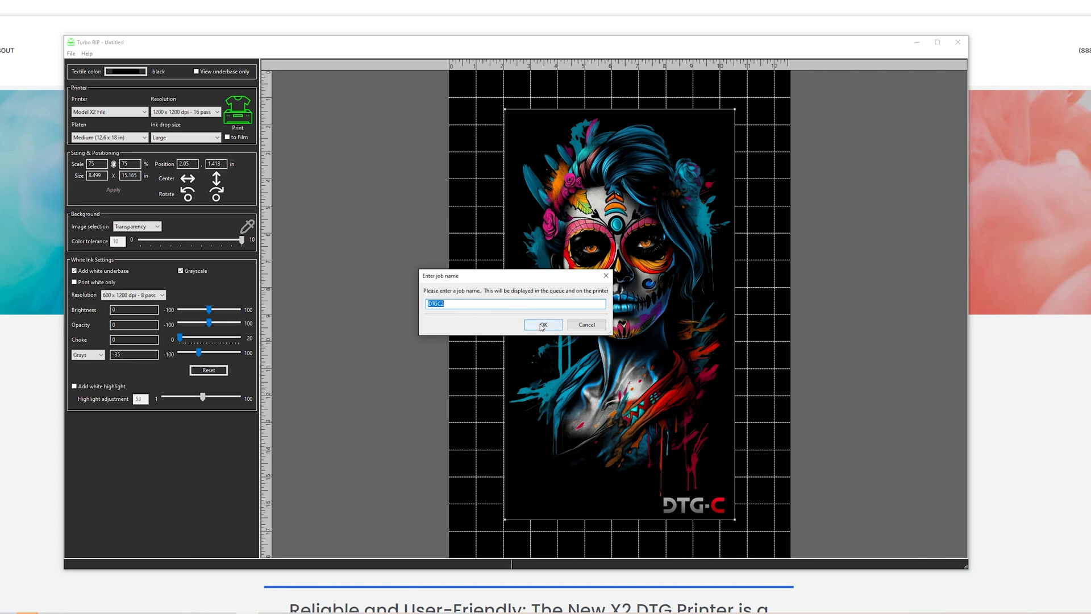
click(543, 325)
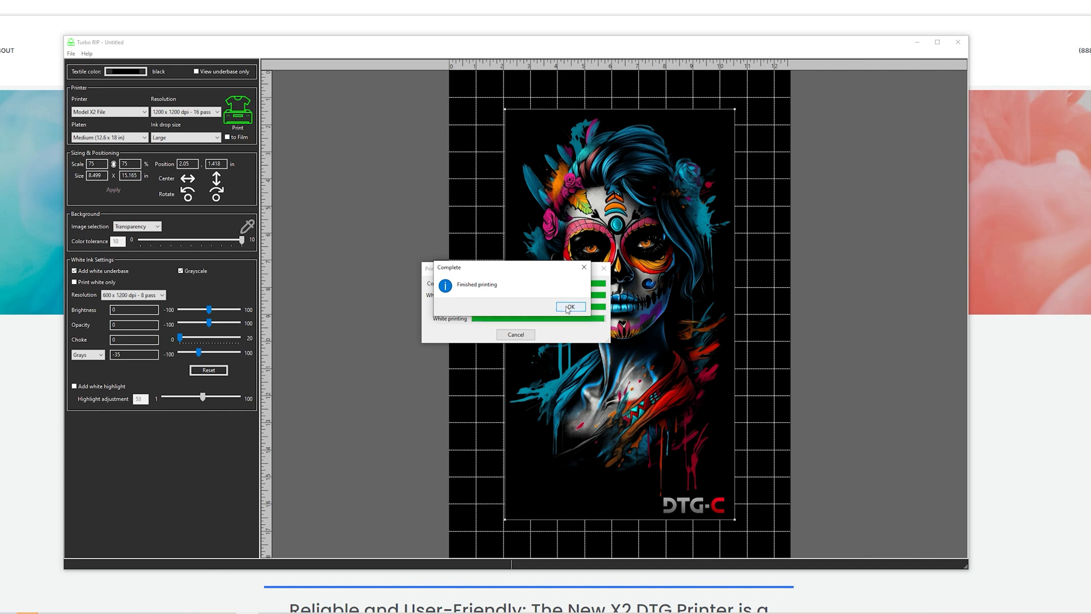
click(570, 307)
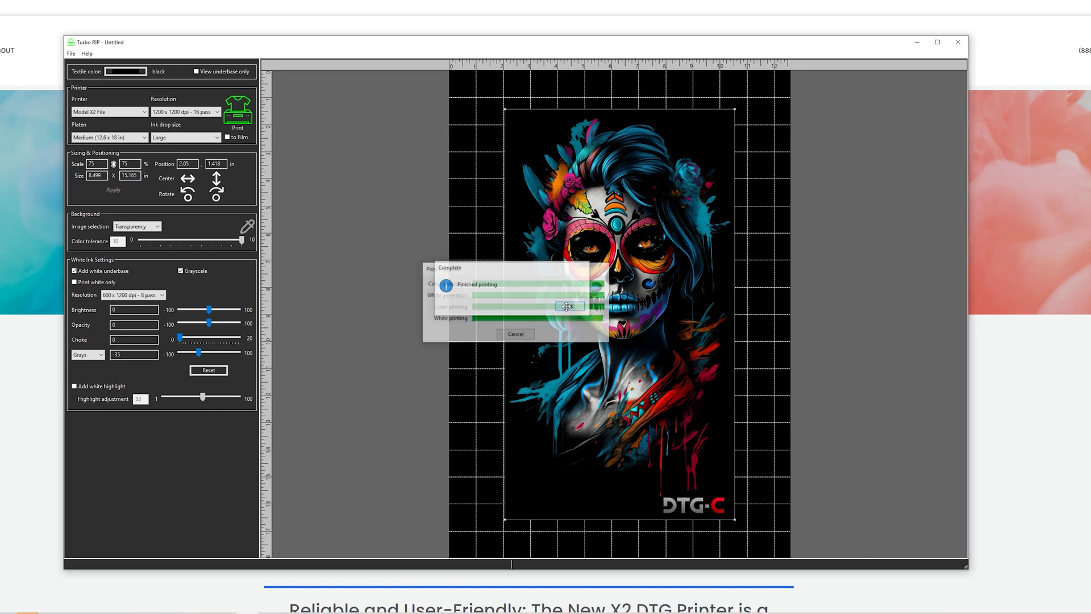